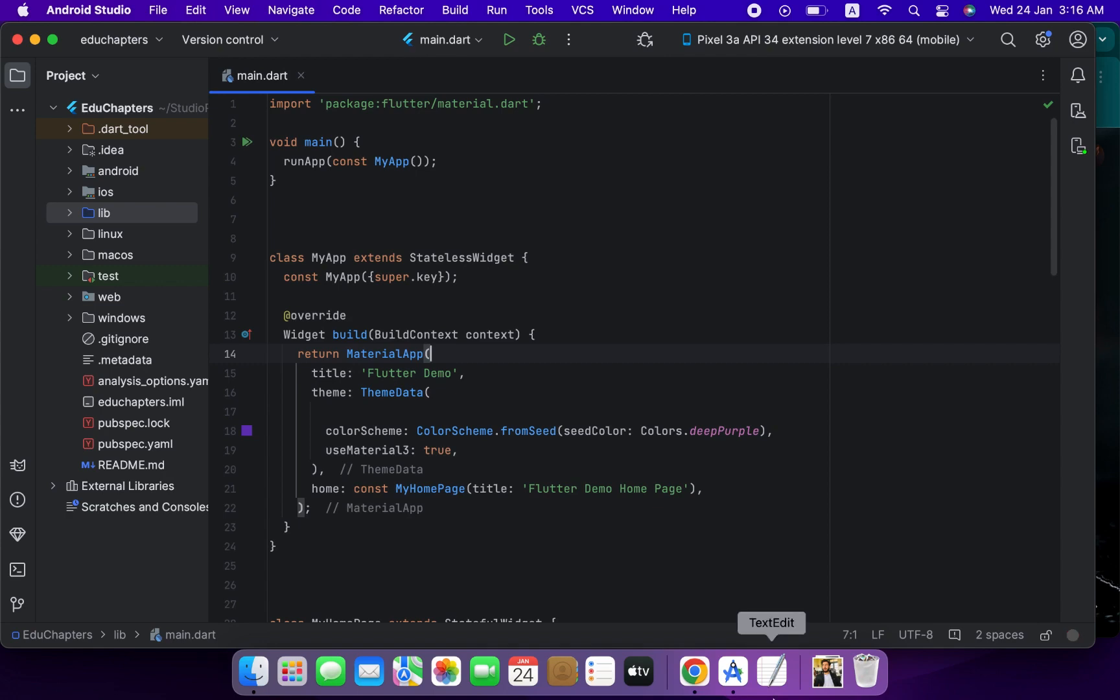
pyautogui.moveTo(692, 671)
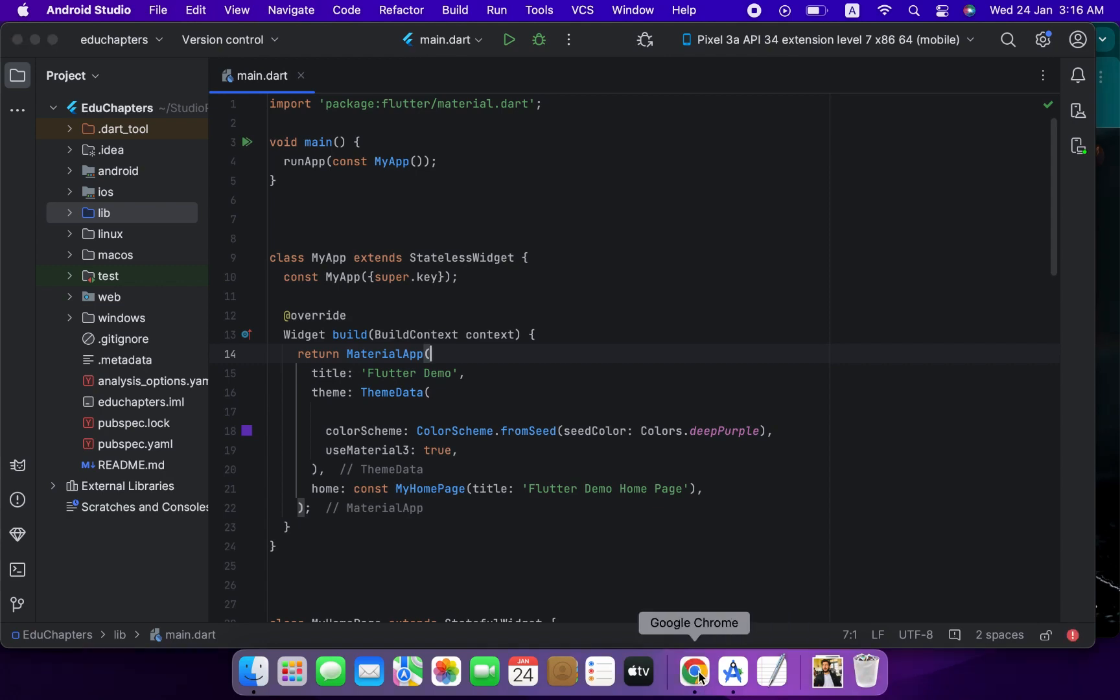
# - In Chrome, open the Firebase search result and click Get started to reach the console
pyautogui.click(692, 671)
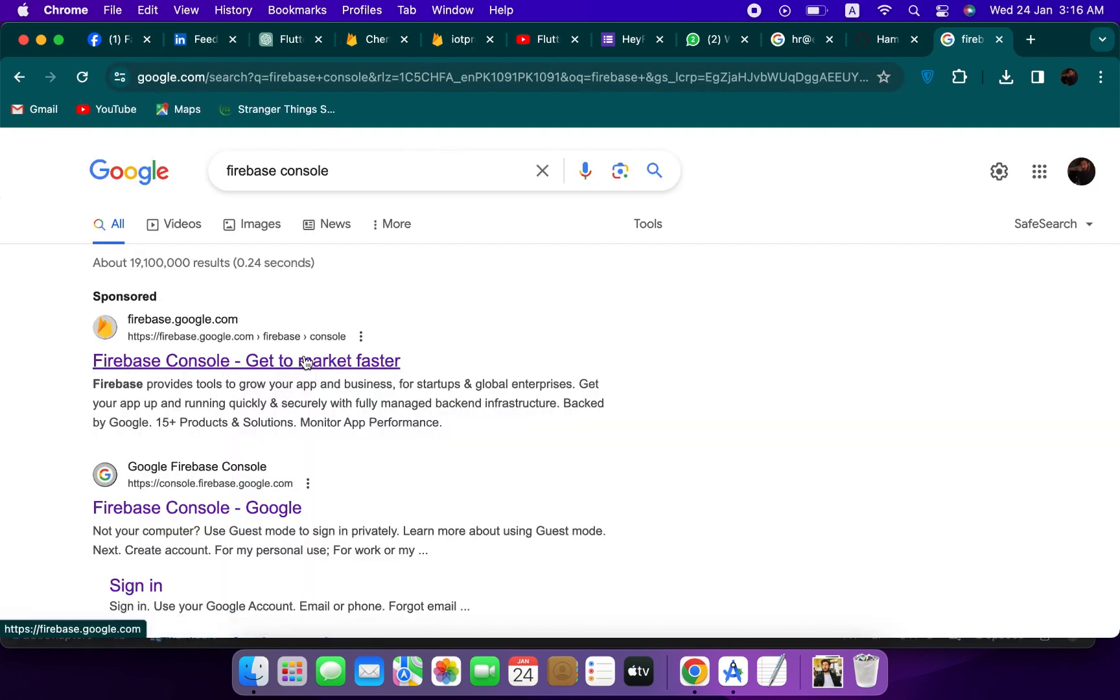
pyautogui.click(245, 360)
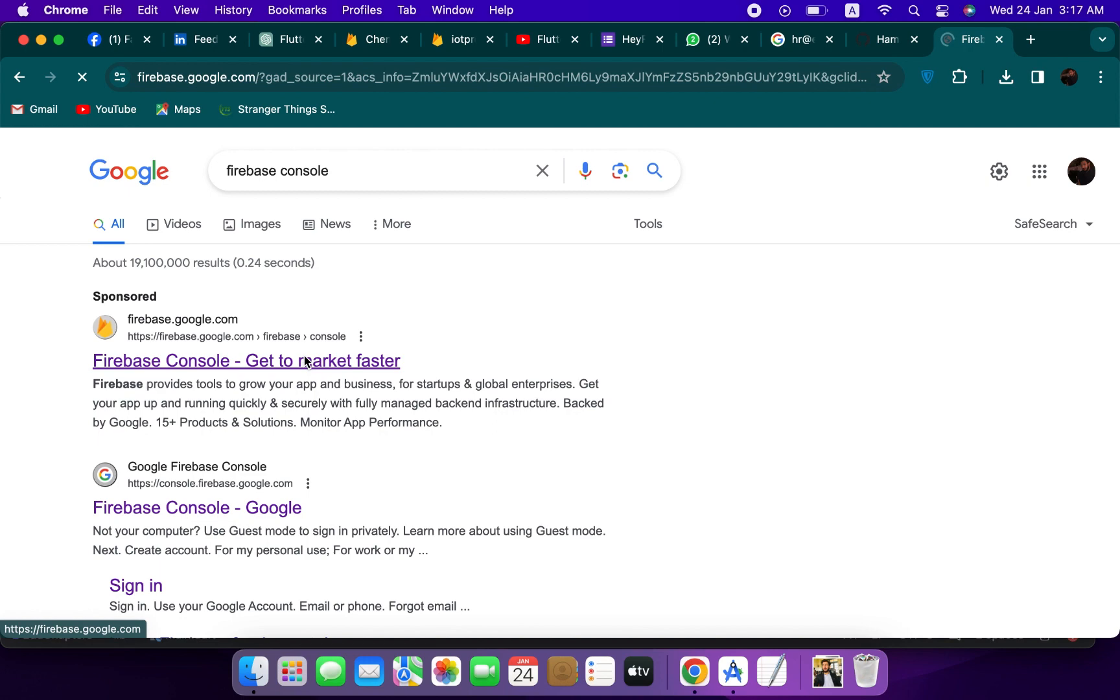
pyautogui.click(246, 359)
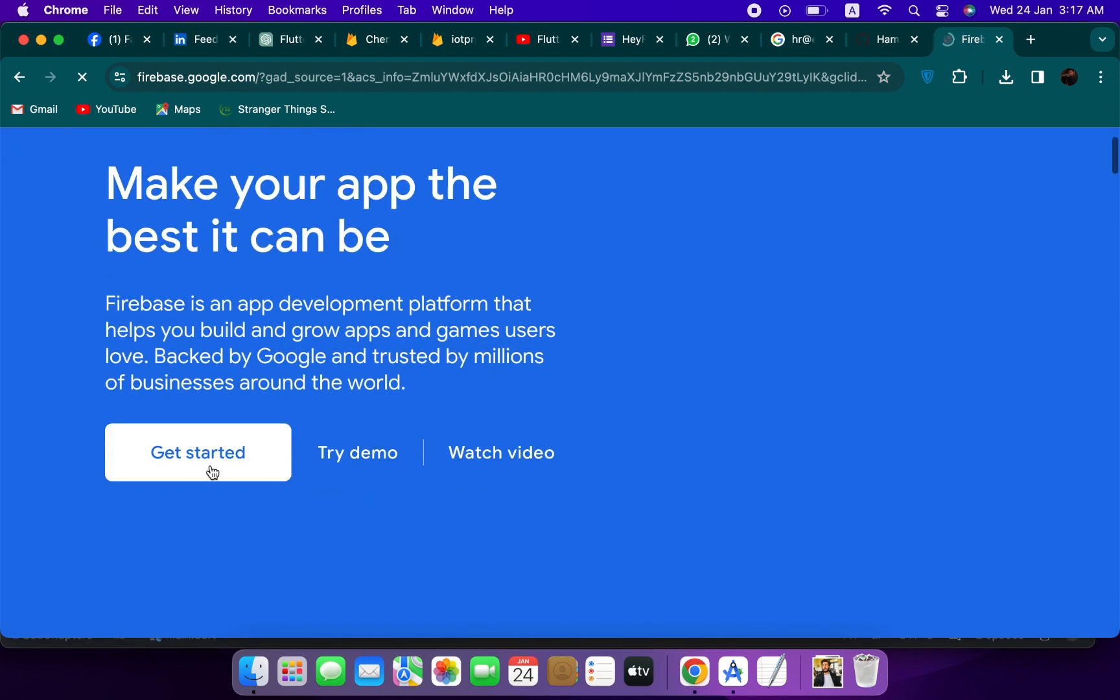
pyautogui.click(197, 452)
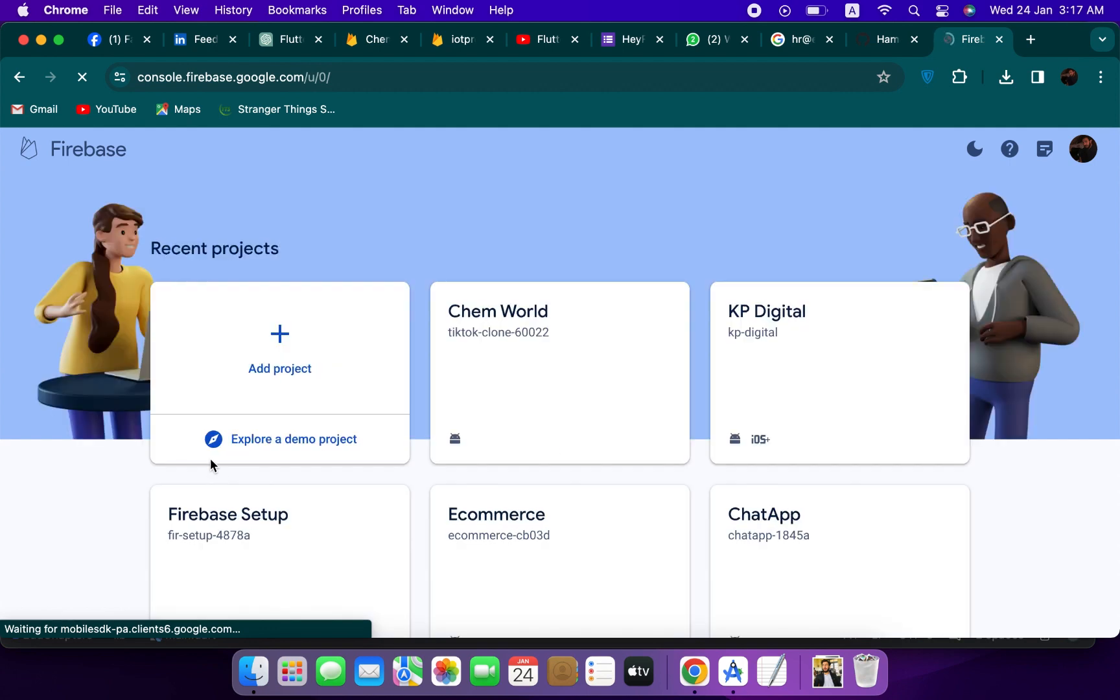
# - Add project 'EduChapters' with Google Analytics linked to Default Account for Firebase
pyautogui.click(280, 350)
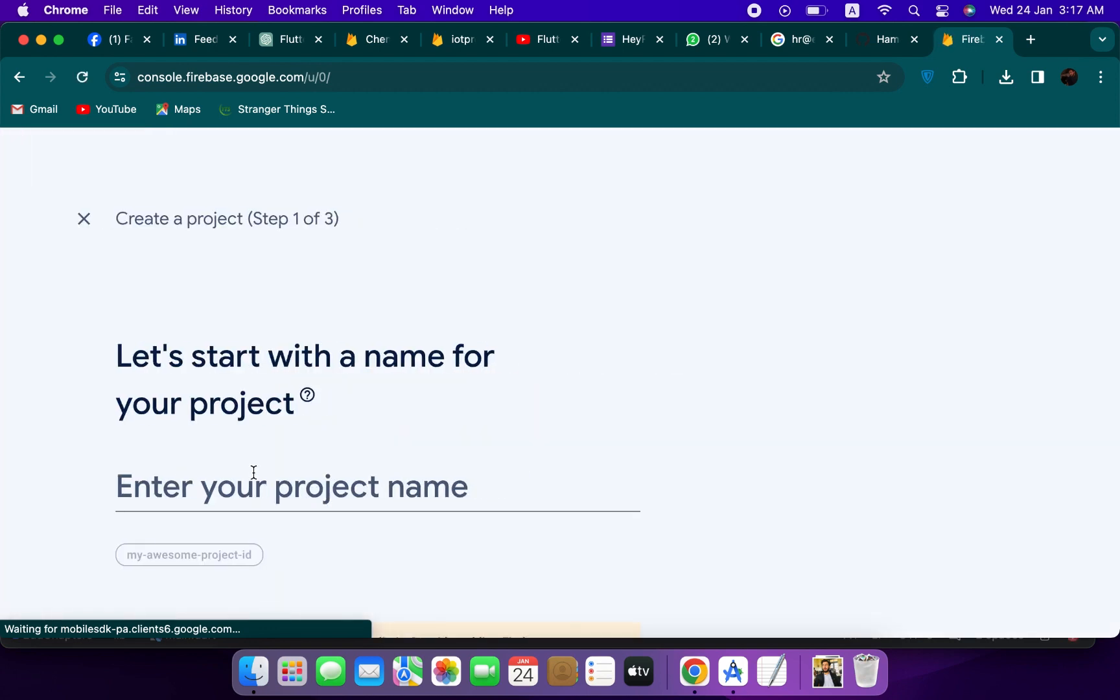
pyautogui.click(292, 485)
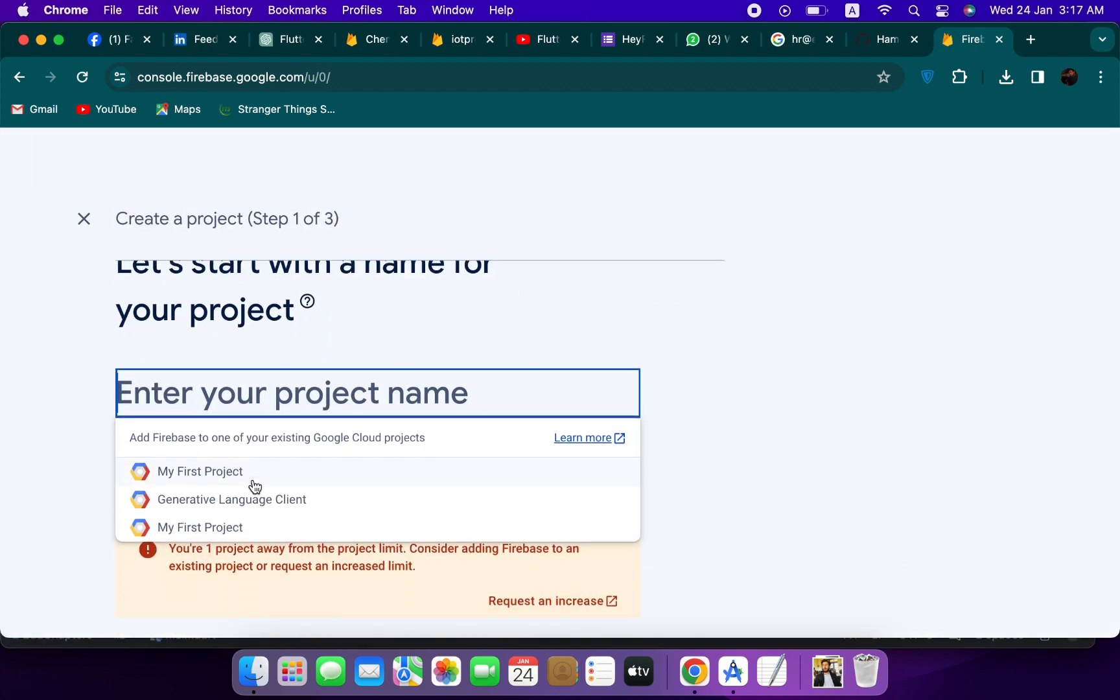
pyautogui.write('EduChapters')
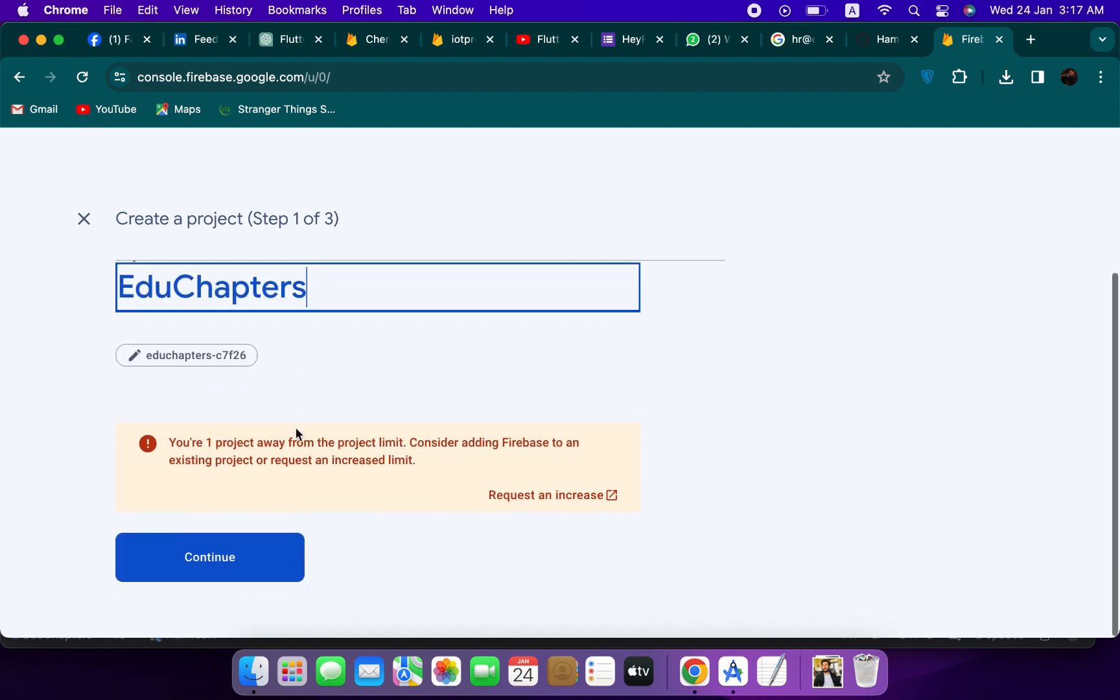
pyautogui.click(209, 557)
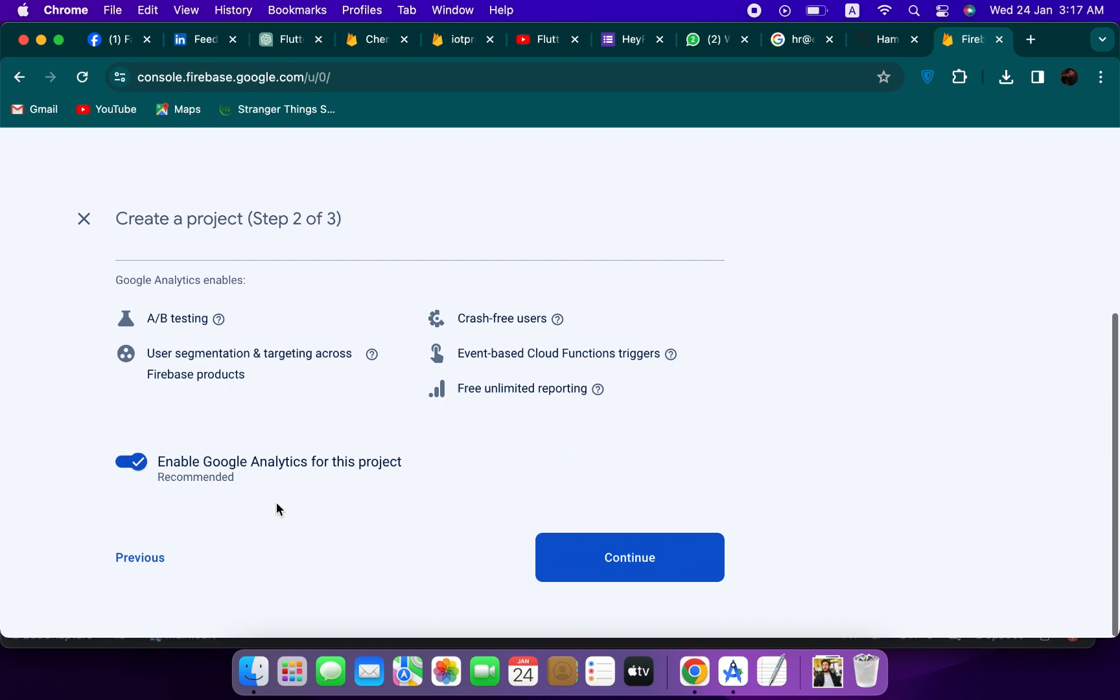
pyautogui.click(628, 557)
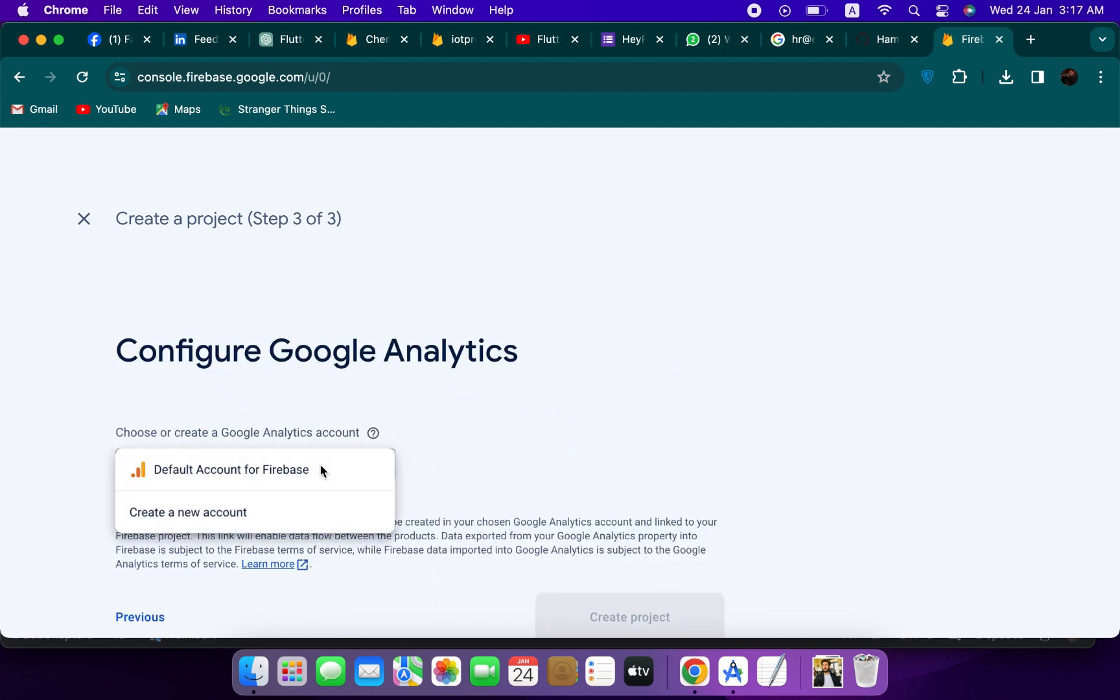
pyautogui.click(228, 469)
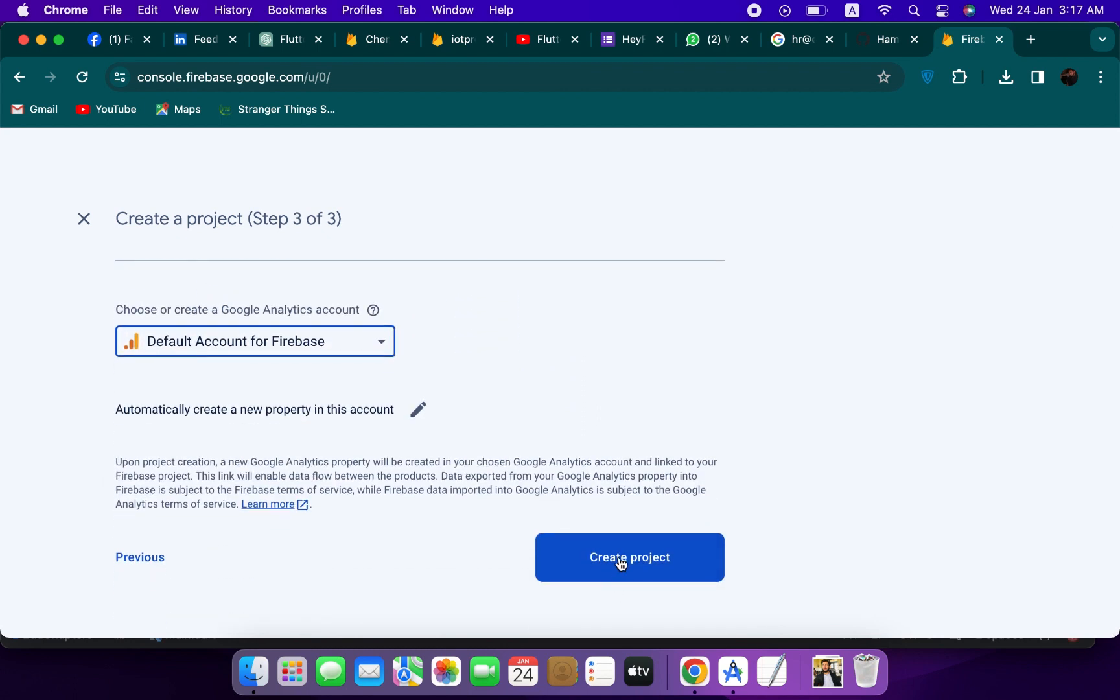
pyautogui.click(629, 557)
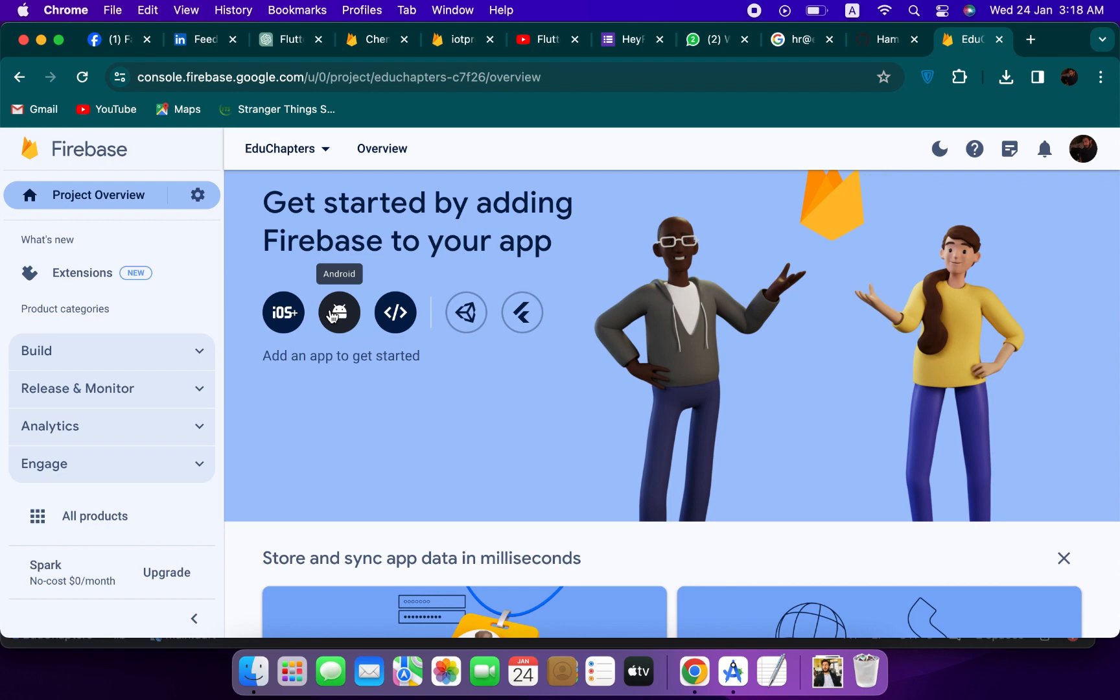
# - Start adding an Android app to EduChapters and begin filling the package name
pyautogui.click(338, 312)
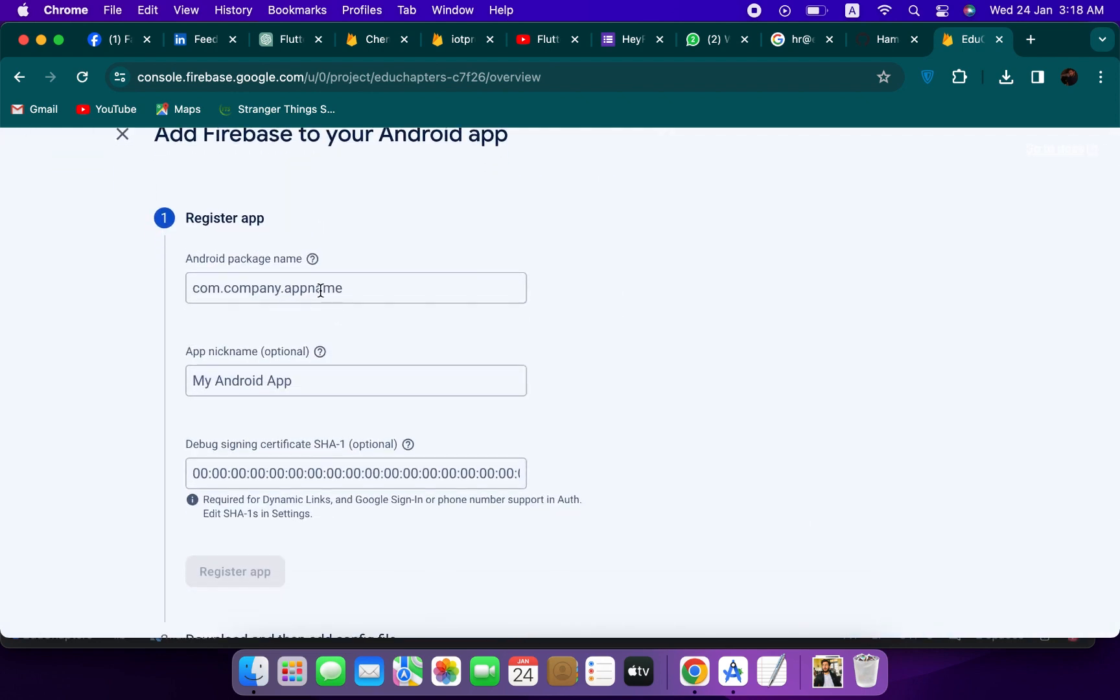
pyautogui.click(729, 671)
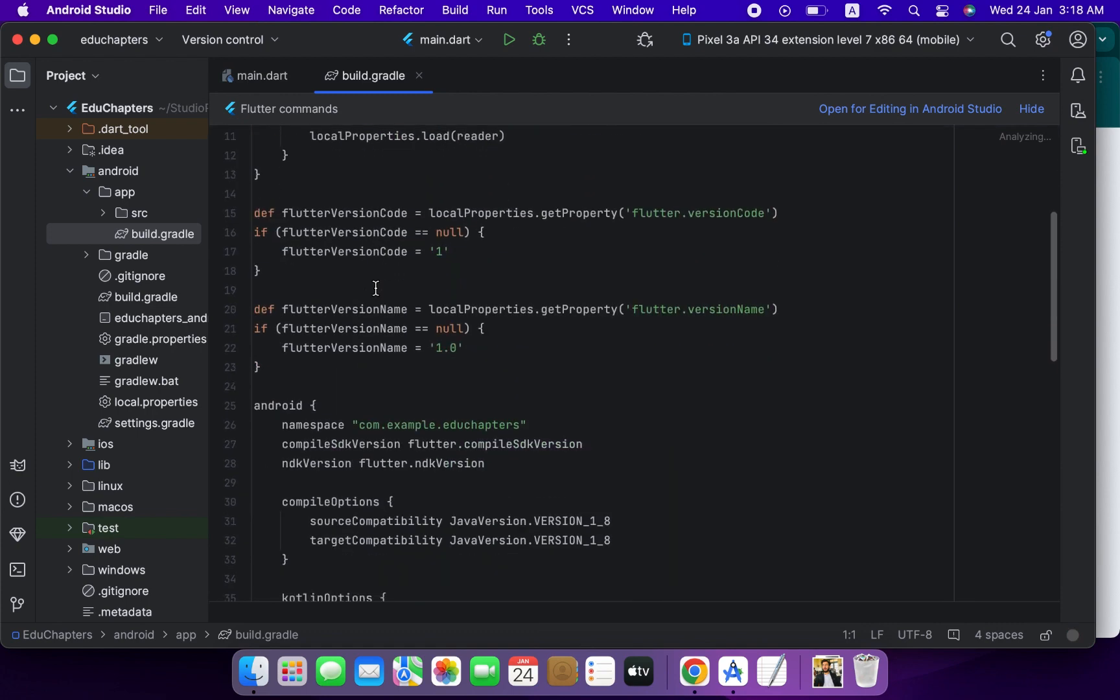
# - Scroll app/build.gradle to defaultConfig showing applicationId com.example.educhapters
pyautogui.scroll(-3)
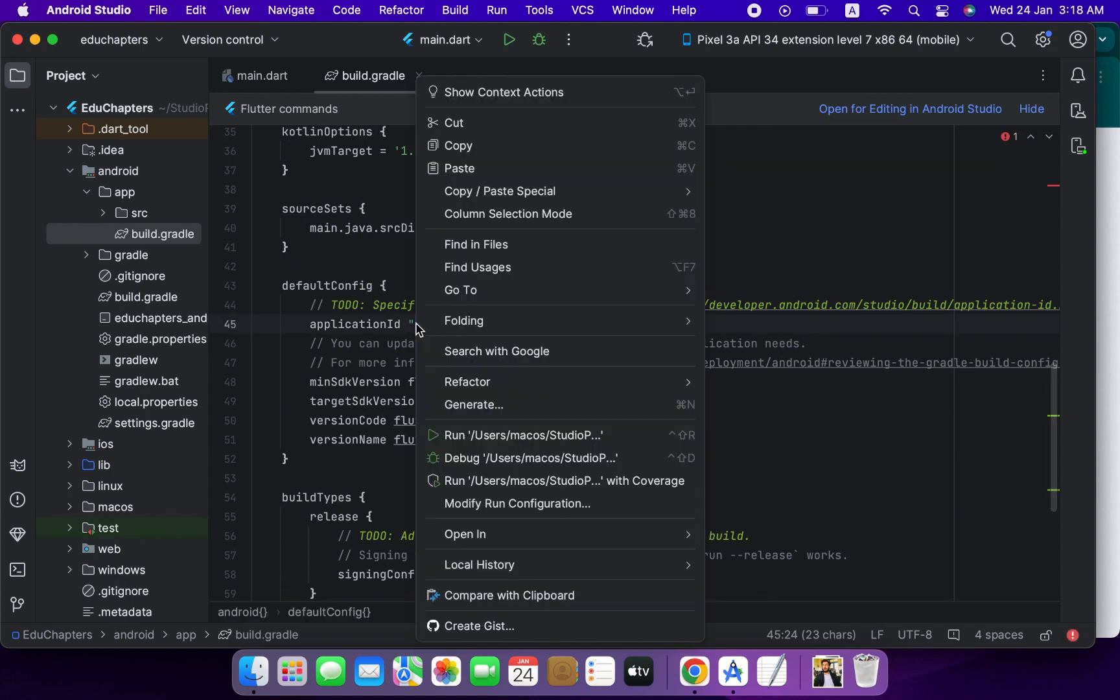
pyautogui.moveTo(692, 671)
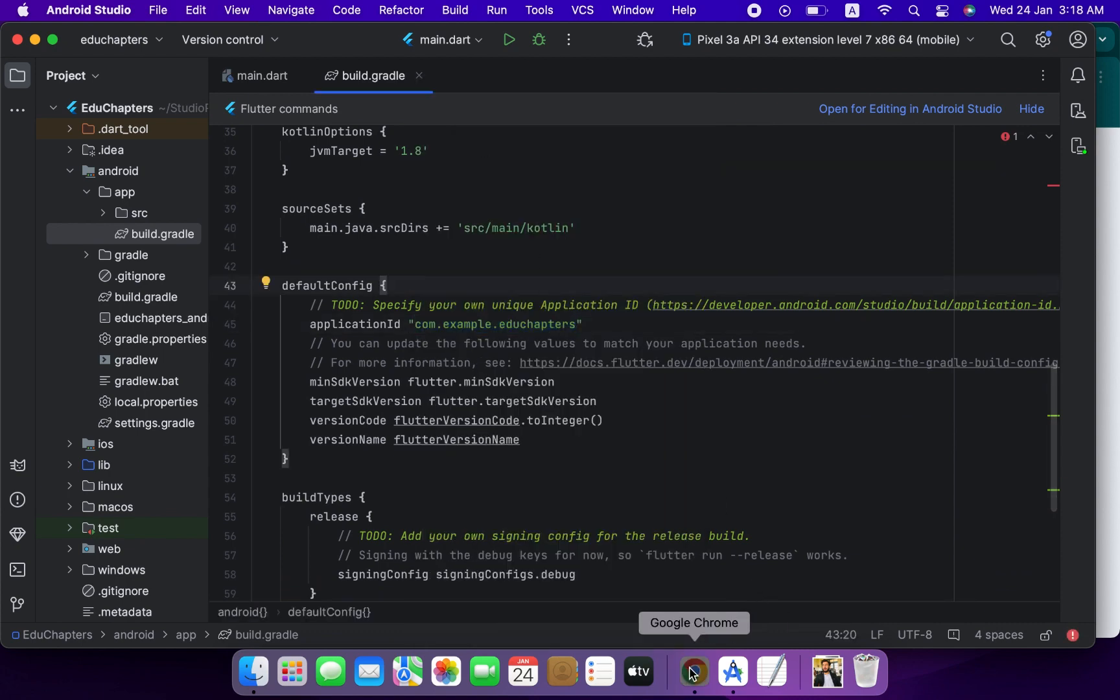
# - Register com.example.educhapters as NotesApp and download google-services.json
pyautogui.click(692, 672)
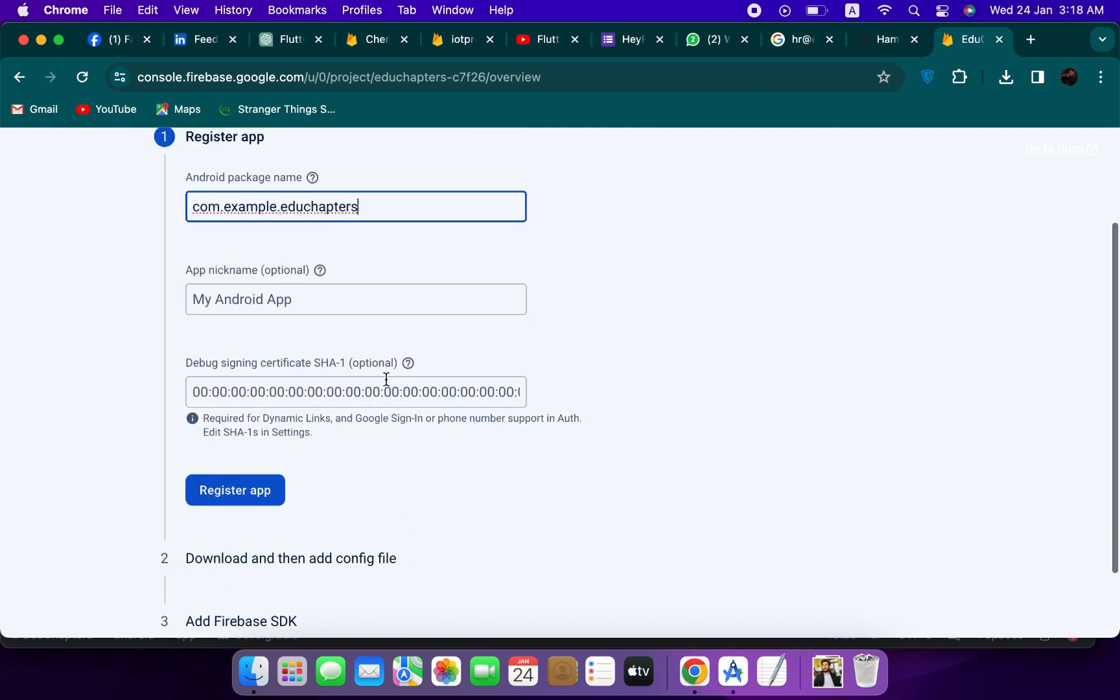
pyautogui.write('NotesApp')
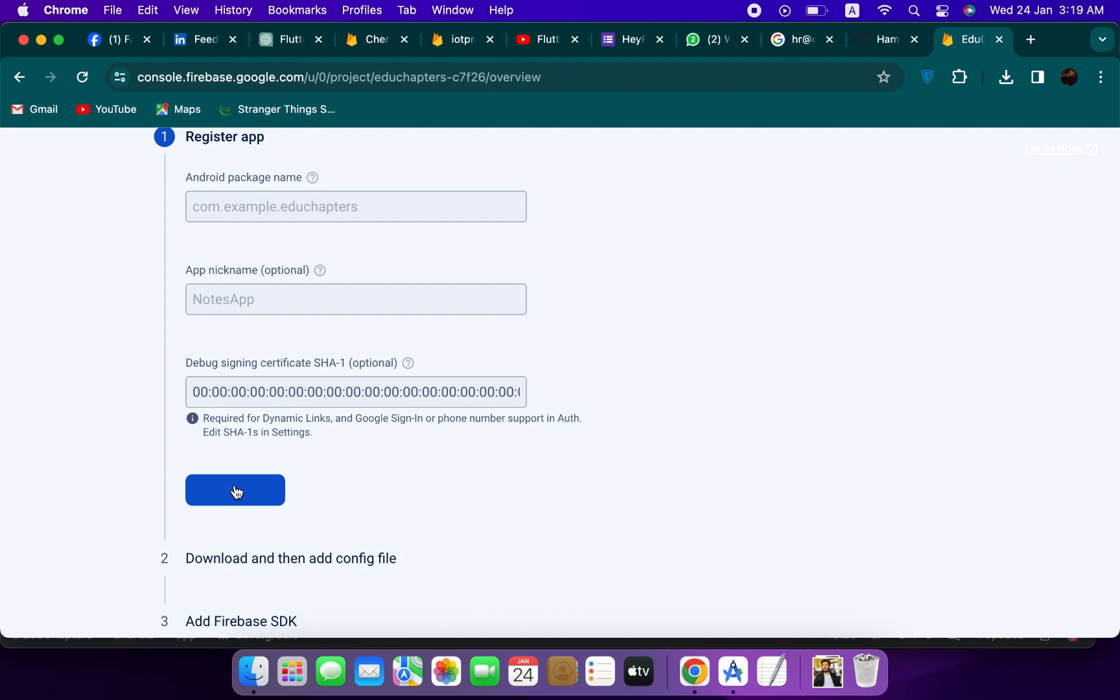
pyautogui.click(234, 490)
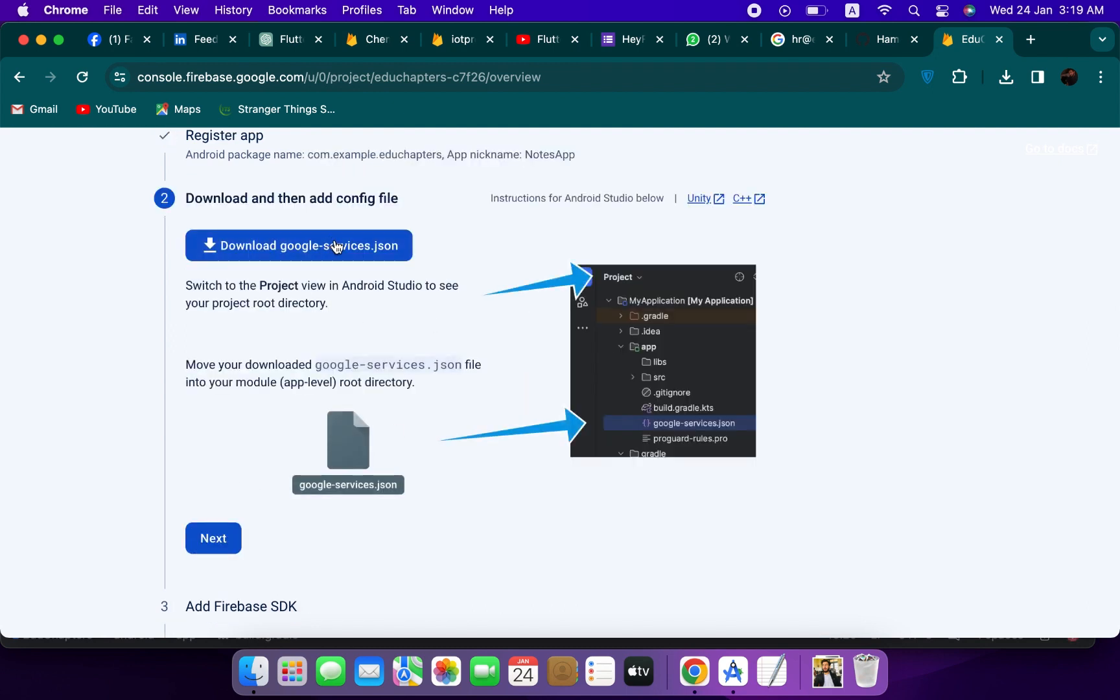
pyautogui.click(298, 245)
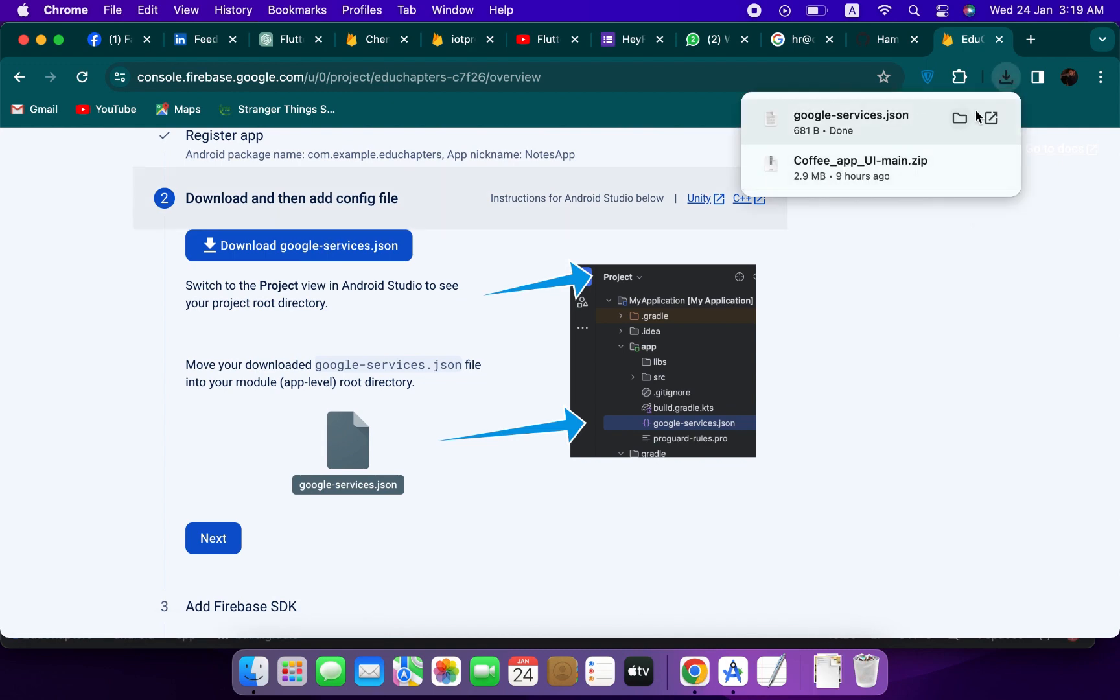
# - Copy the downloaded google-services.json from Finder into the project's android/app folder
pyautogui.click(960, 118)
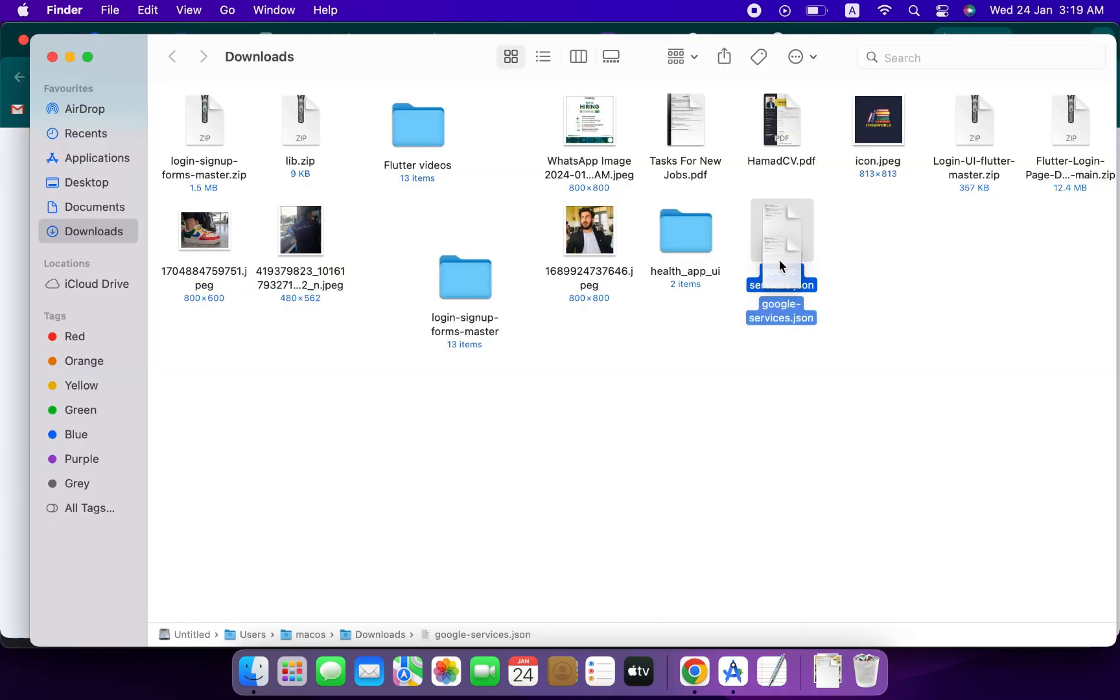
pyautogui.rightClick(781, 250)
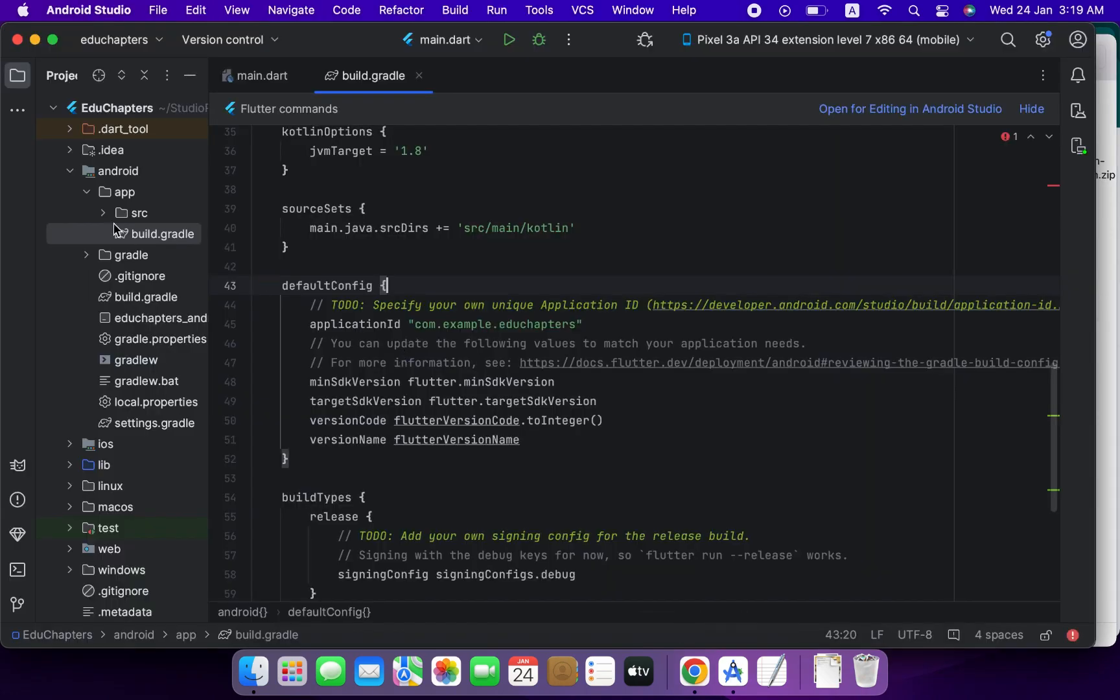
pyautogui.click(123, 191)
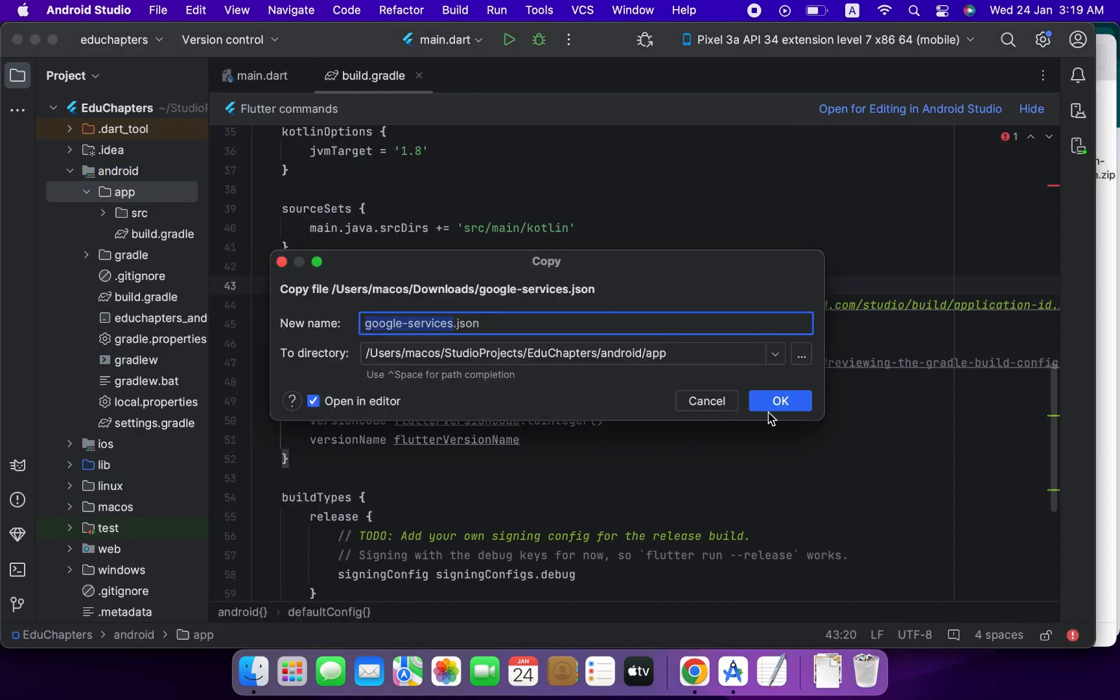
pyautogui.click(779, 400)
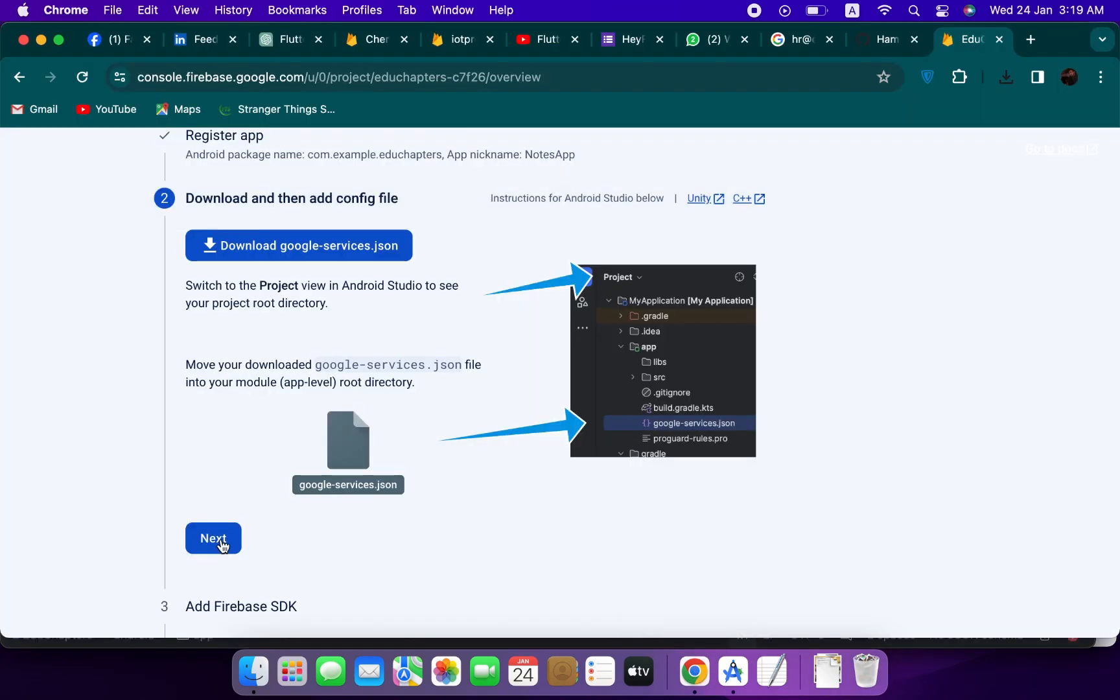
# - Go to the Add Firebase SDK step and copy the root-level Google services plugin line
pyautogui.click(213, 538)
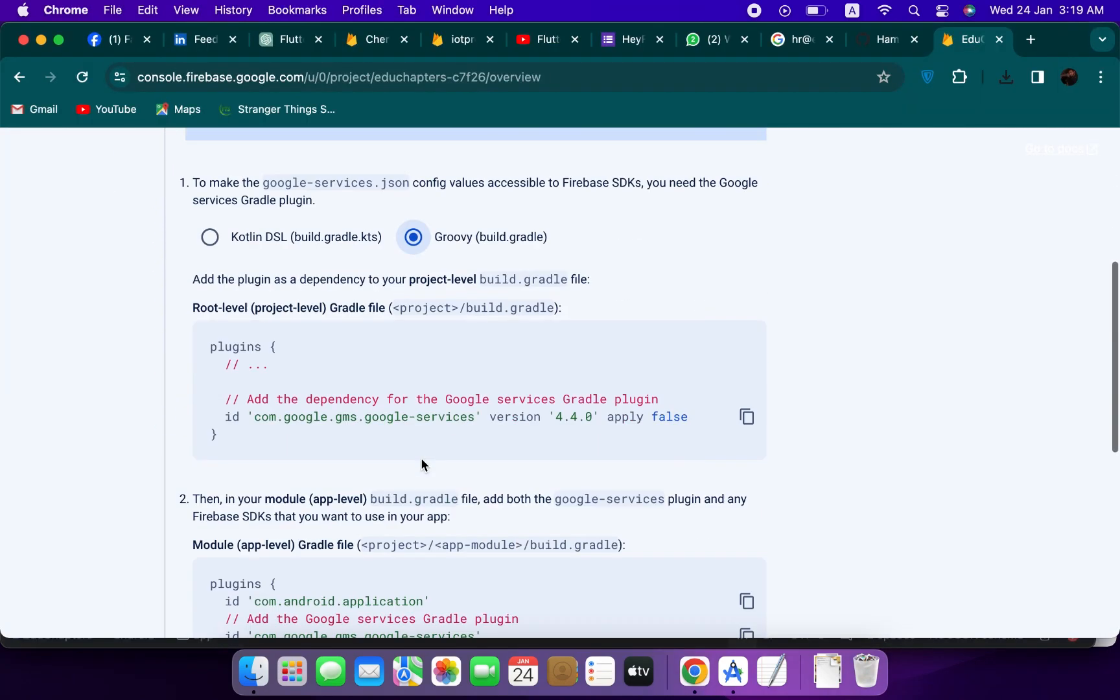
pyautogui.scroll(-3)
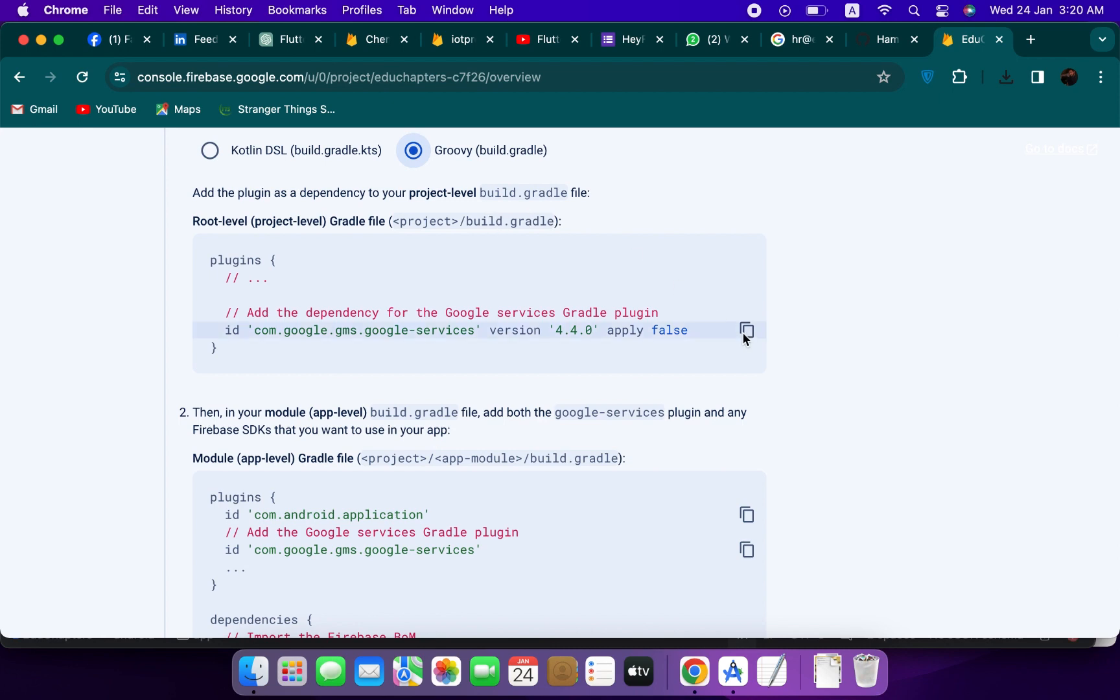
pyautogui.click(746, 329)
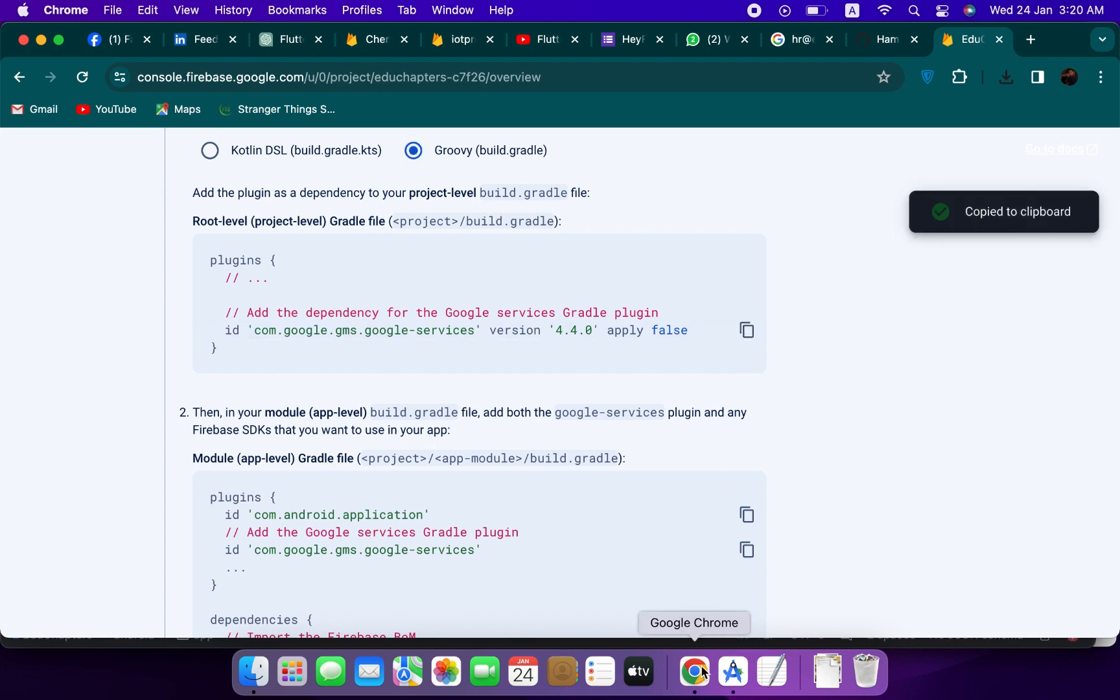
pyautogui.click(731, 672)
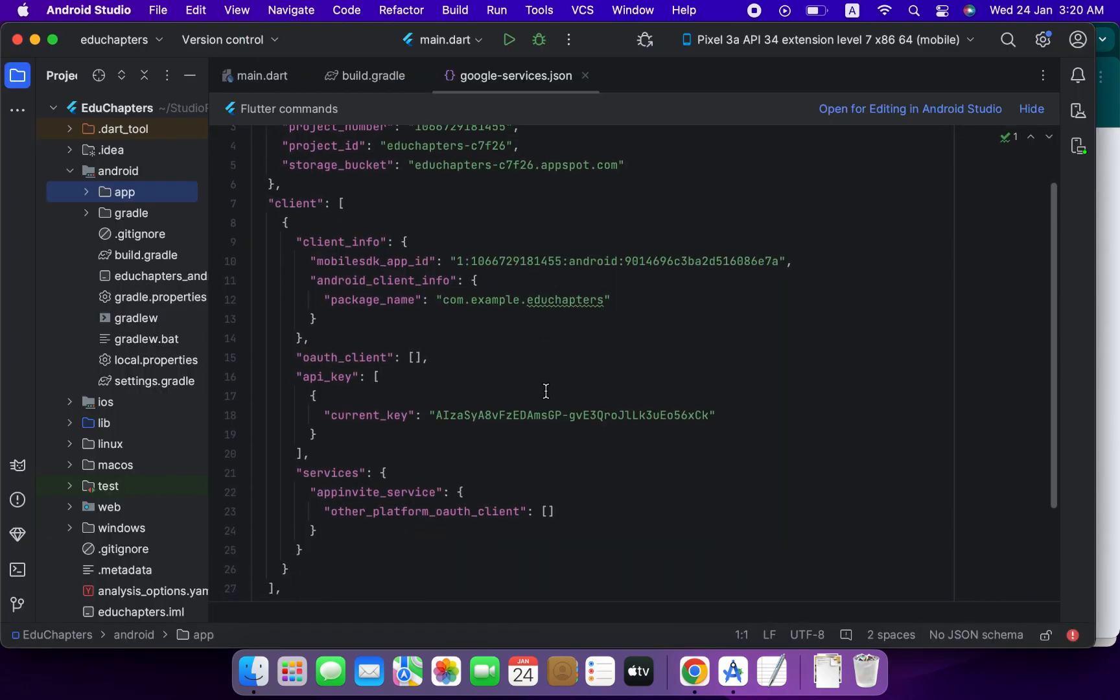
# - Add the google-services 4.4.0 plugin and classpath line to android/build.gradle
pyautogui.click(373, 76)
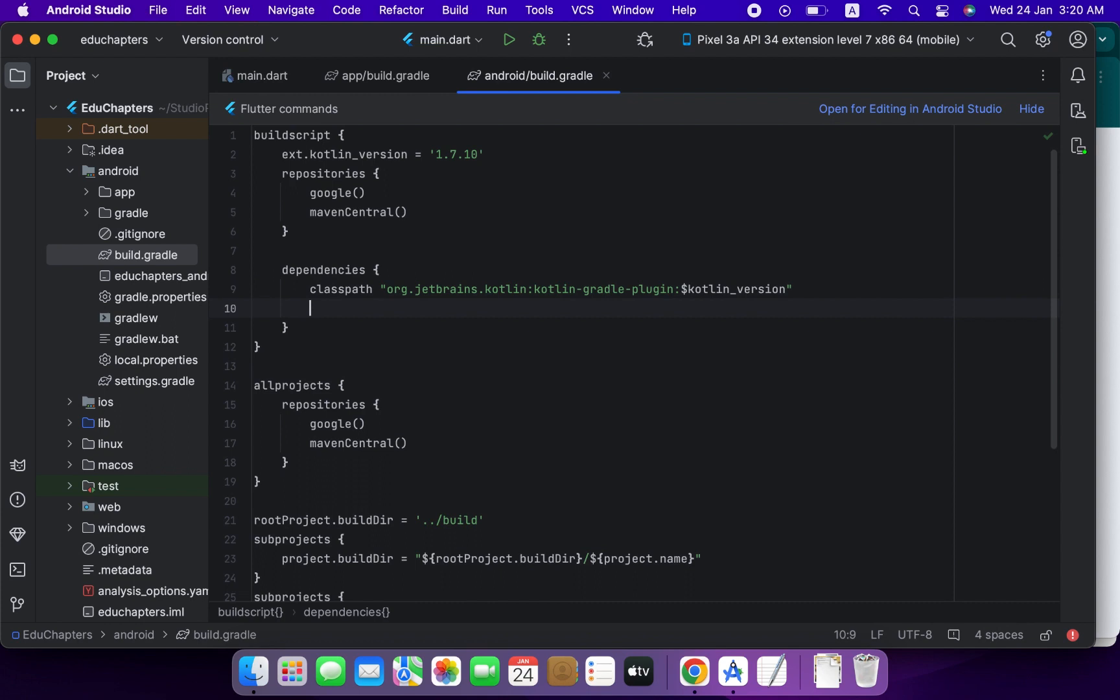
pyautogui.write("id 'com.google.gms.google-services' version '4.4.0' apply false")
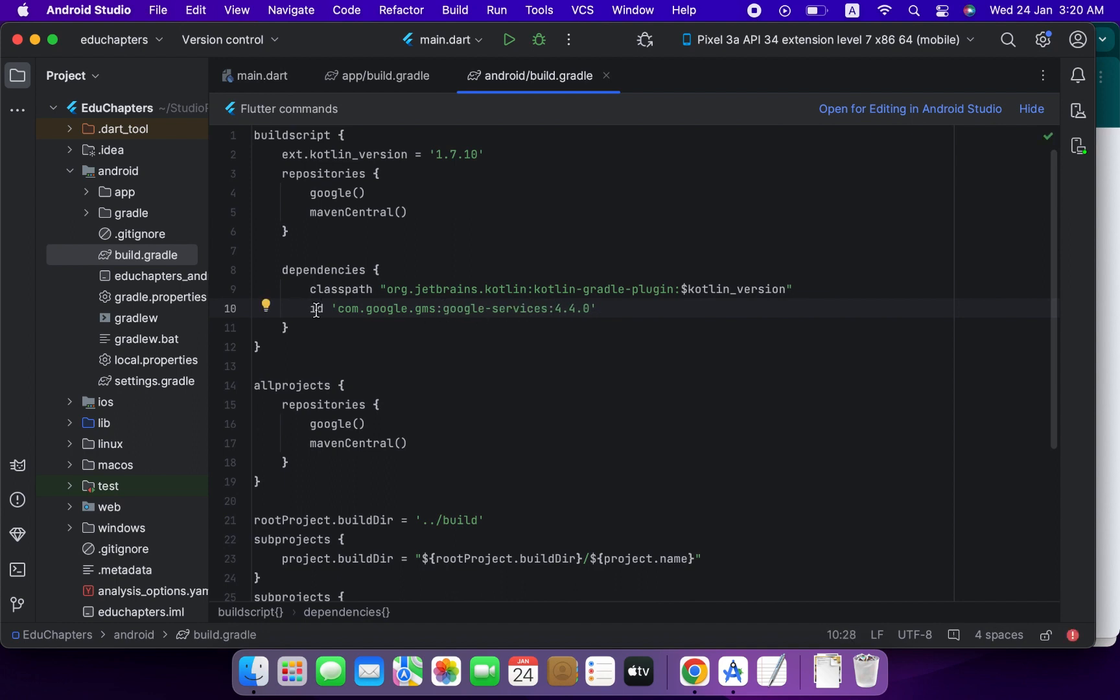
pyautogui.write('classpath')
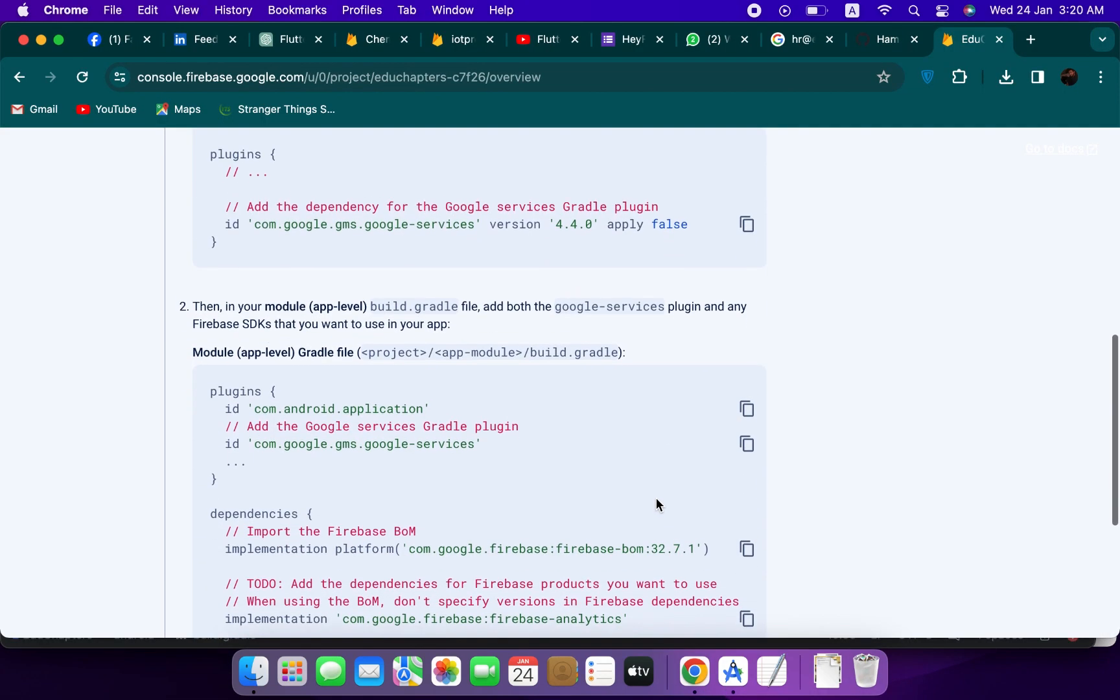
# - Open app/build.gradle and add id 'com.google.gms.google-services' to its plugins
pyautogui.scroll(-3)
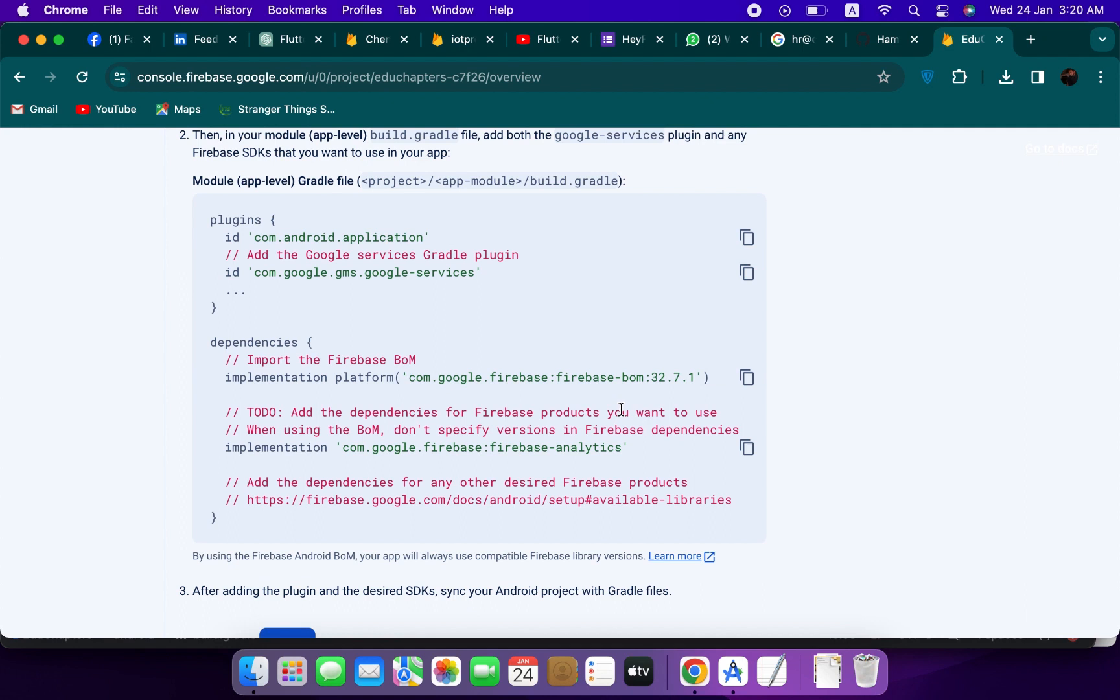
pyautogui.click(746, 237)
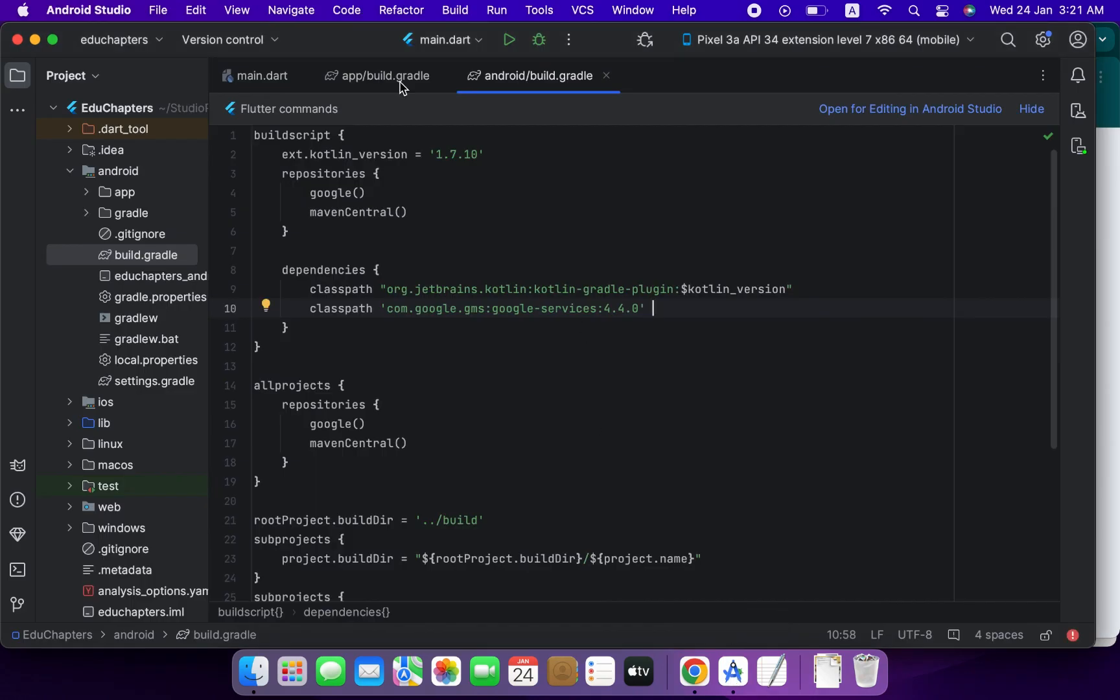
pyautogui.click(378, 76)
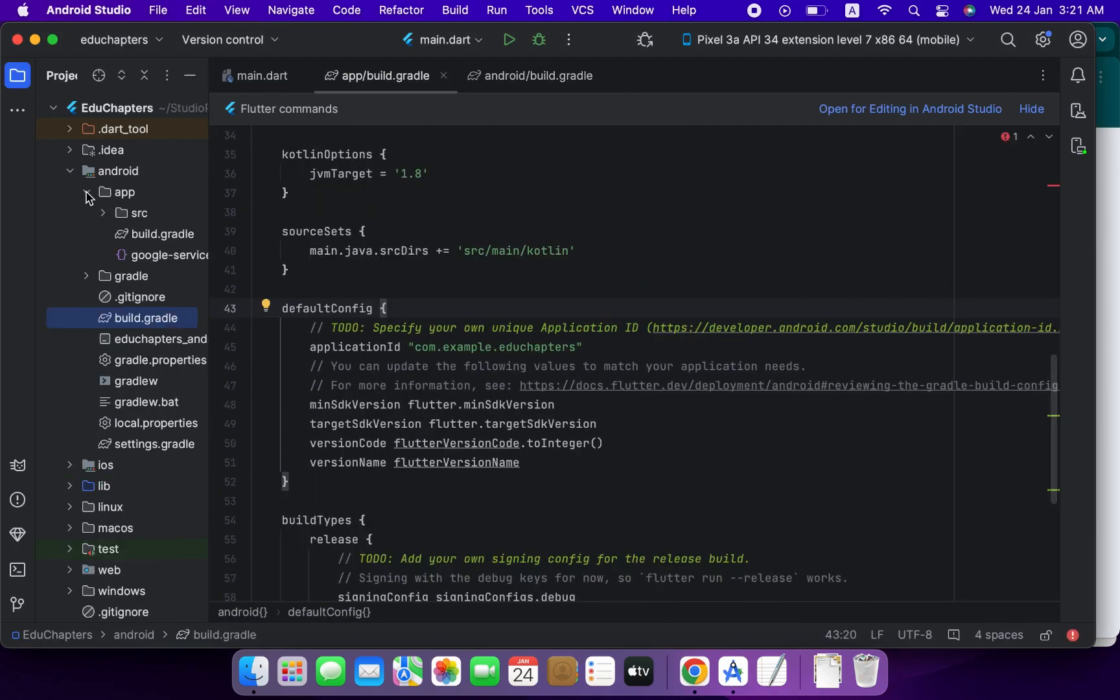
pyautogui.click(164, 234)
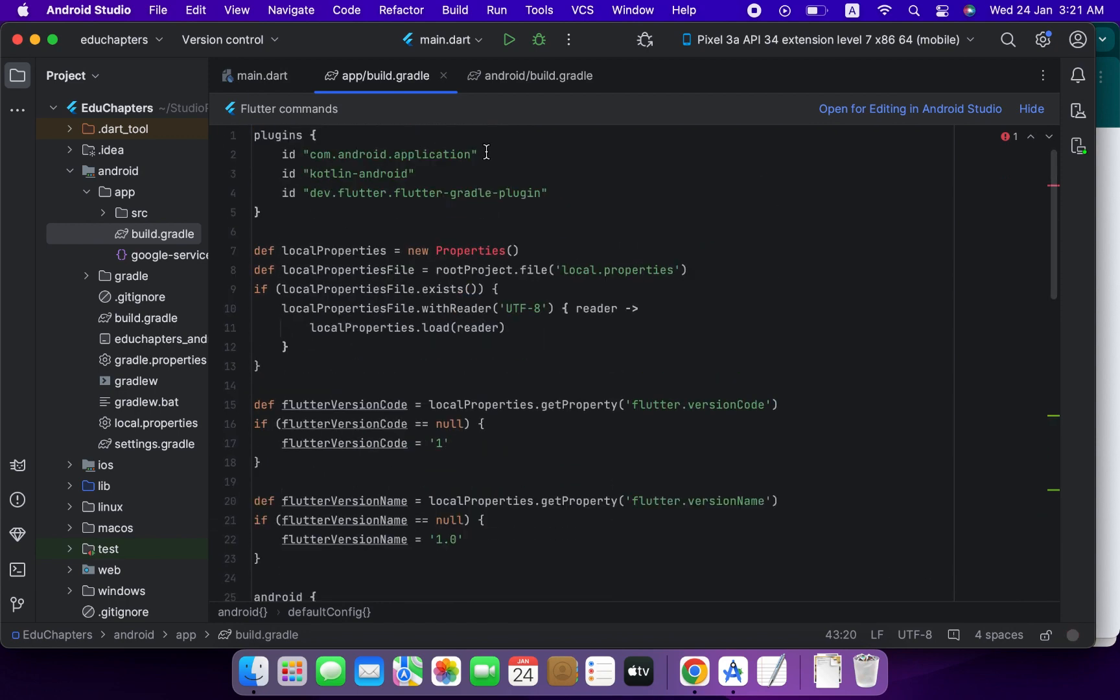
pyautogui.click(692, 671)
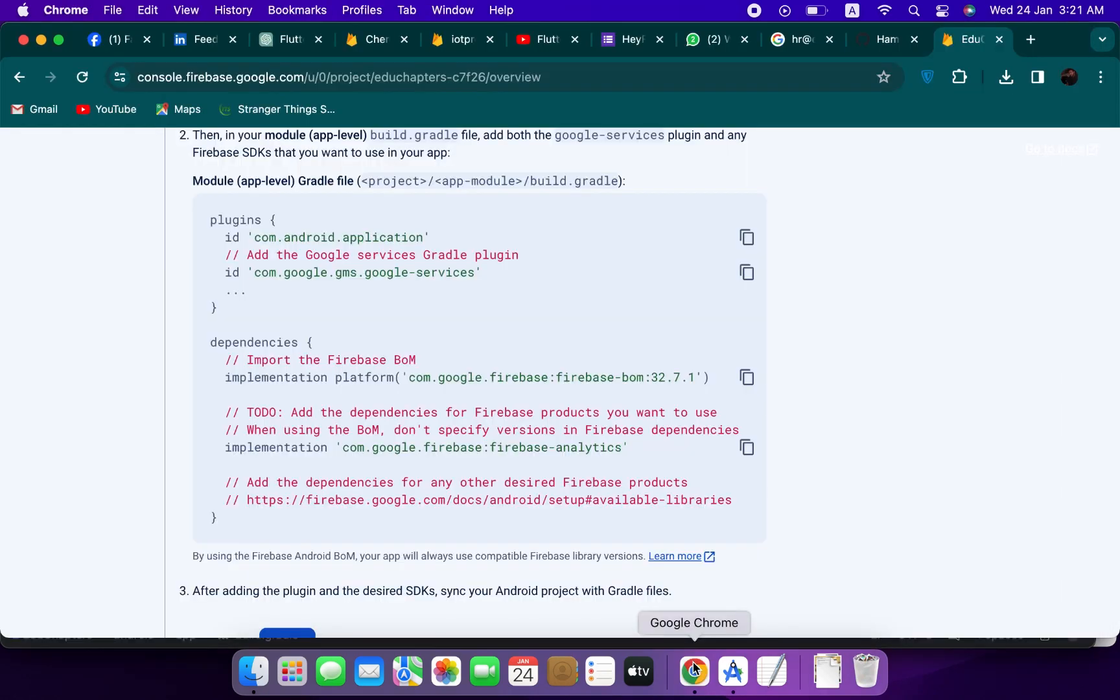
pyautogui.click(733, 672)
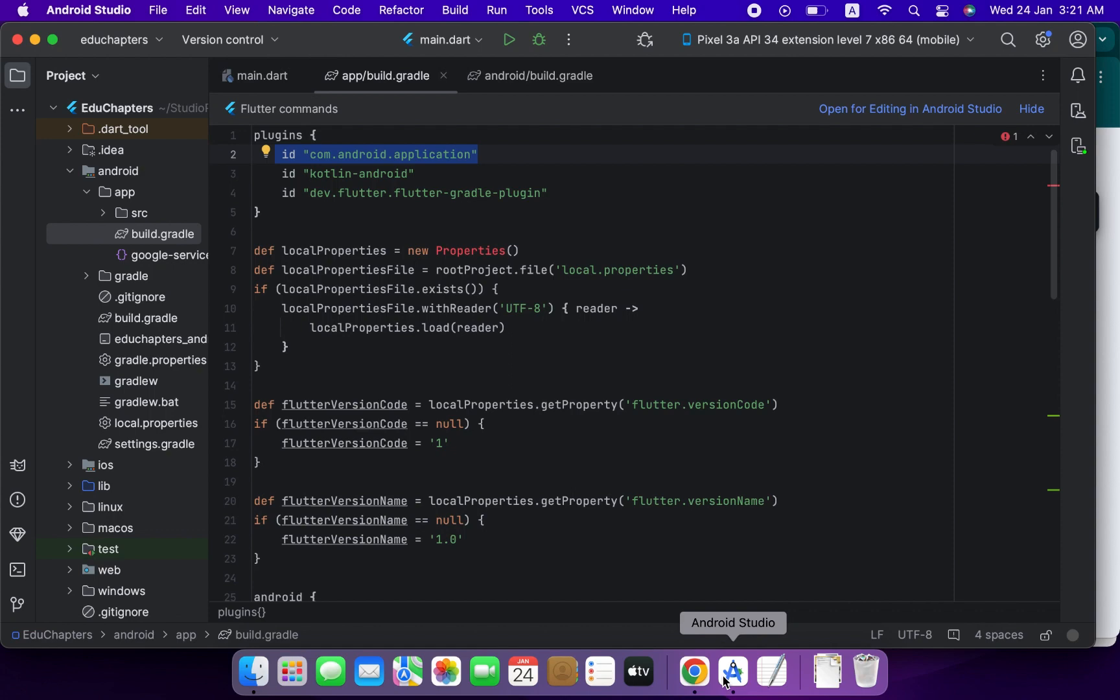
pyautogui.write("id 'com.google.gms.google-services'")
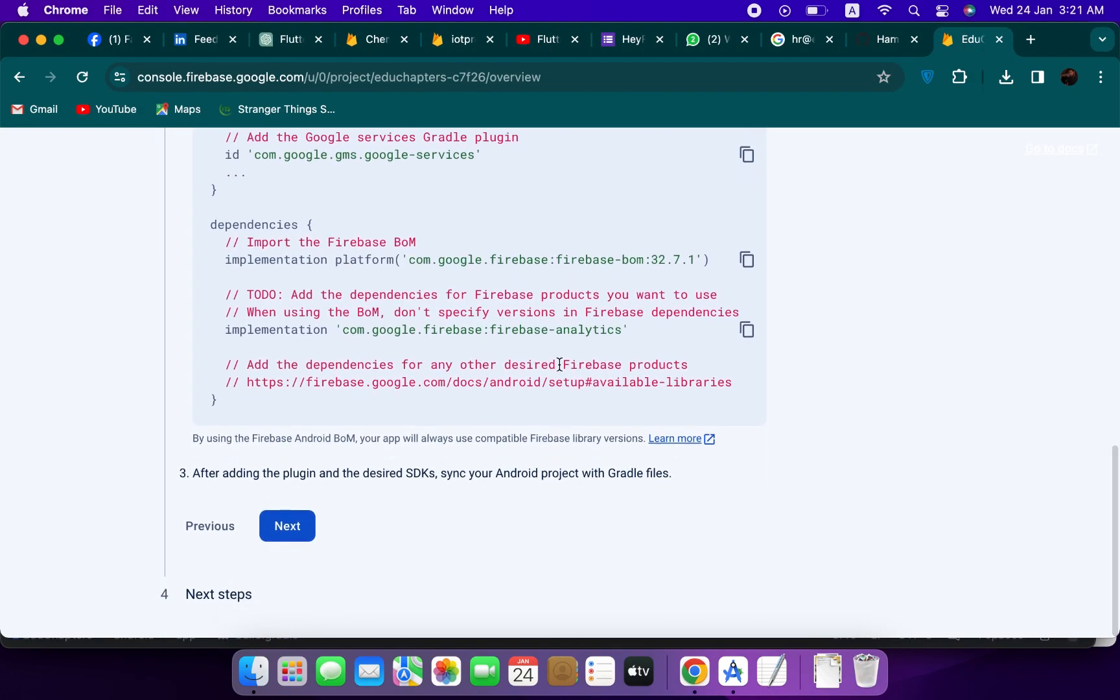
# - Add firebase-bom 32.7.1 platform and firebase-analytics implementation dependencies
pyautogui.click(747, 259)
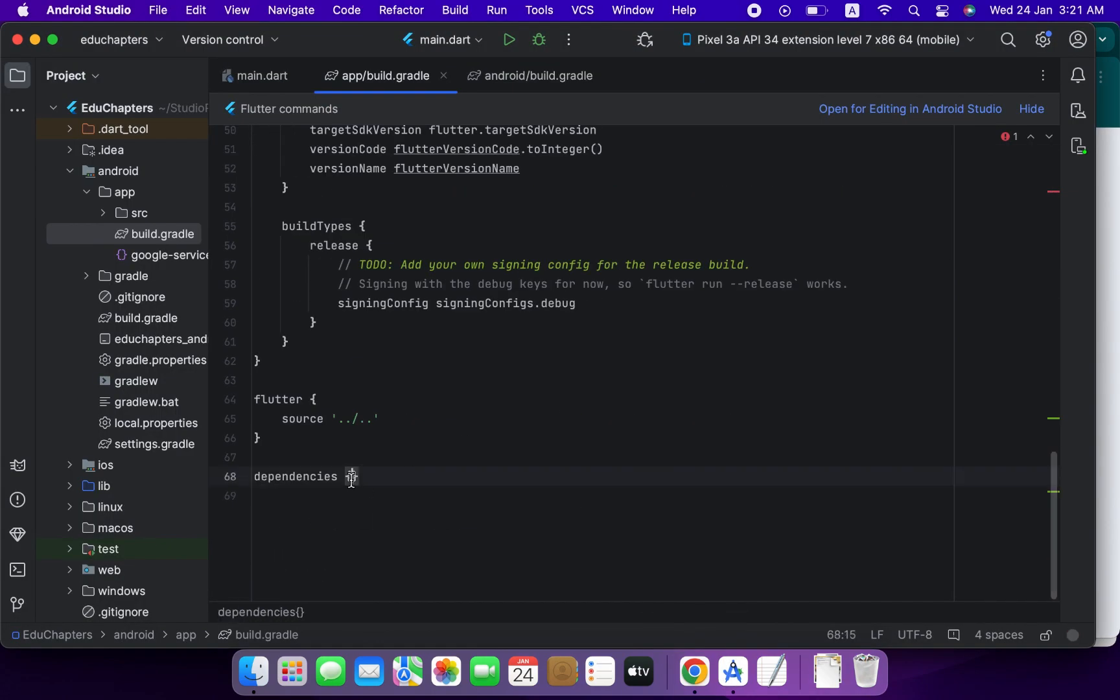
pyautogui.write("implementation platform('com.google.firebase:firebase-bom:32.7.1')")
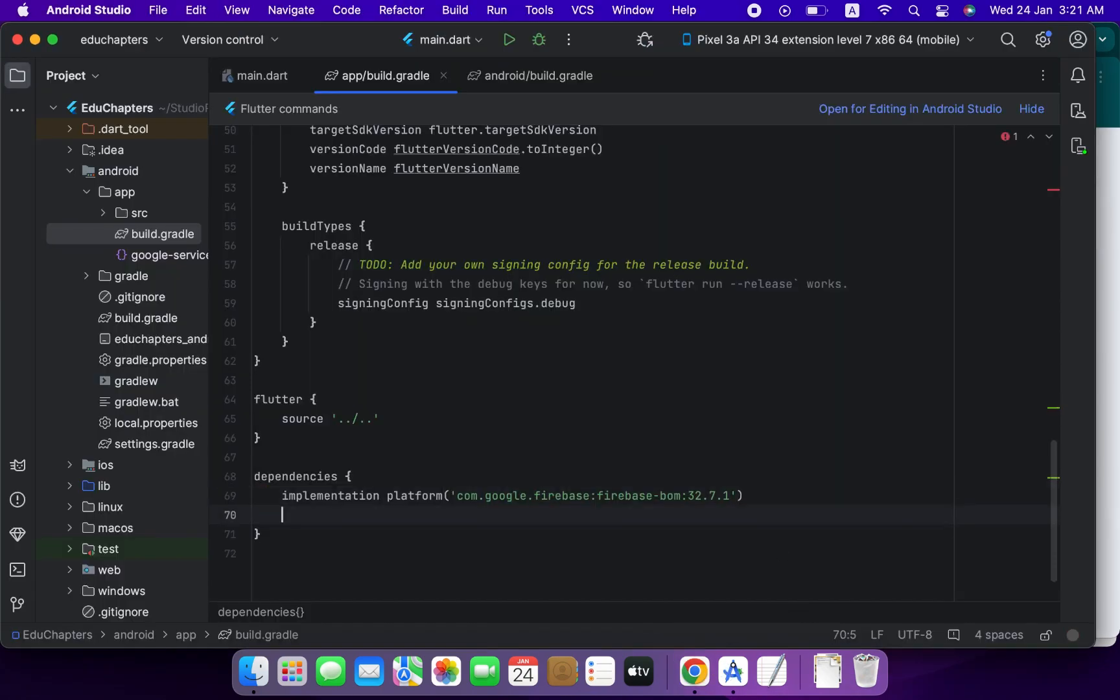
pyautogui.write("implementation 'com.google.firebase:firebase-analytics'")
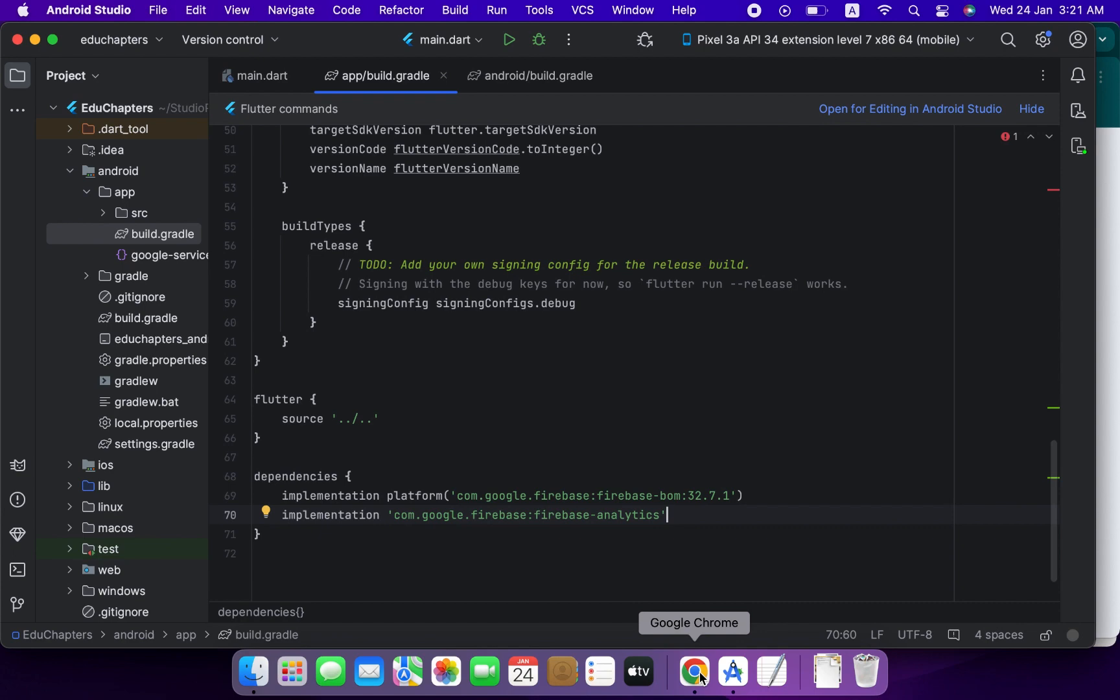
# - Finish Firebase setup, then run main.dart, which fails wanting a newer Kotlin plugin
pyautogui.click(692, 672)
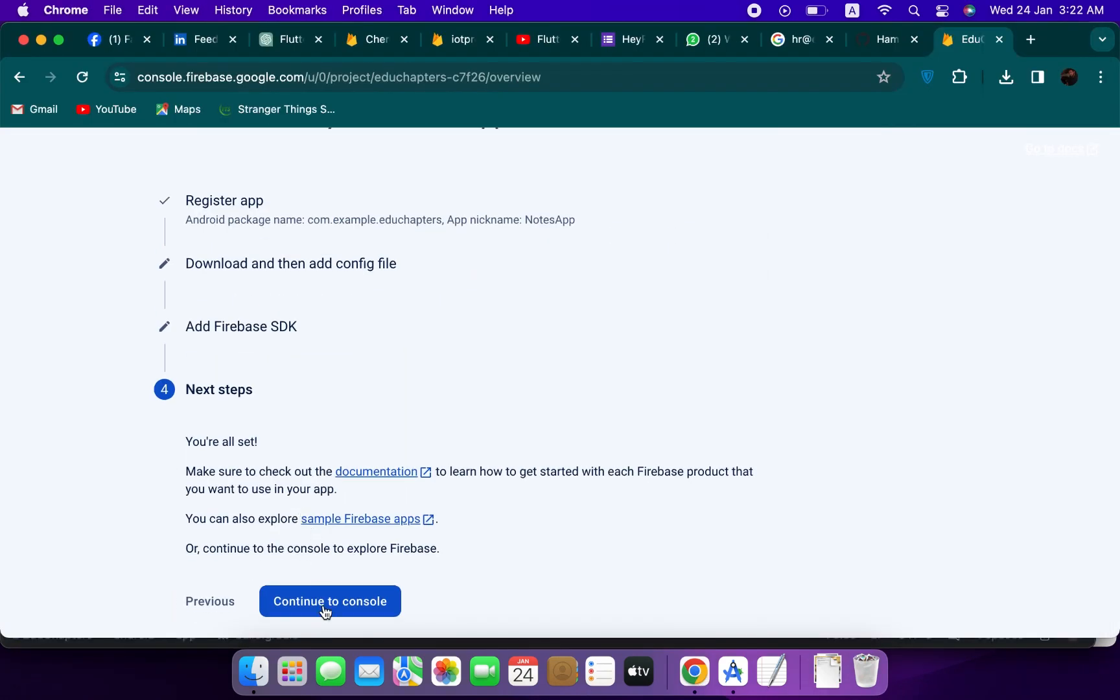
pyautogui.click(731, 671)
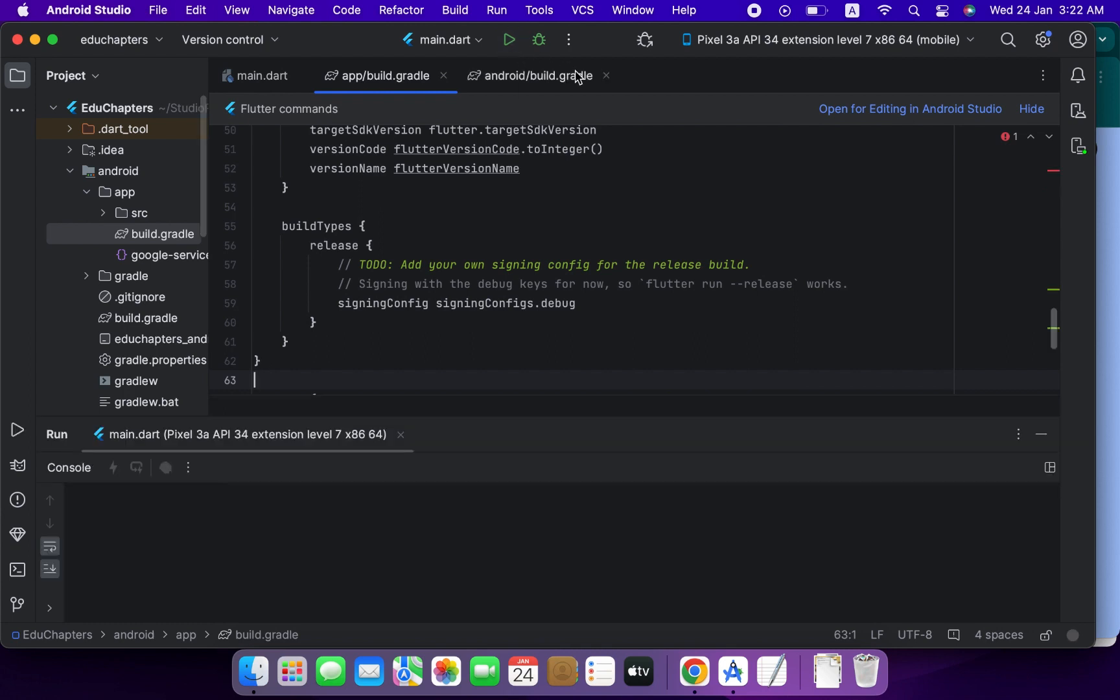
pyautogui.click(508, 39)
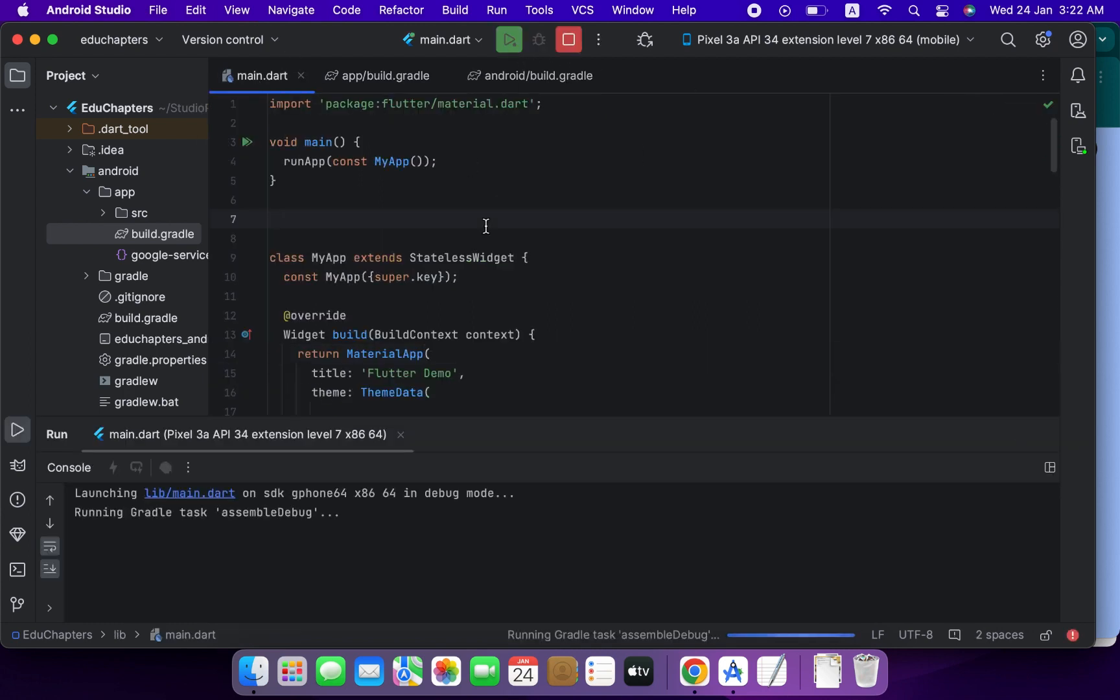
pyautogui.click(270, 219)
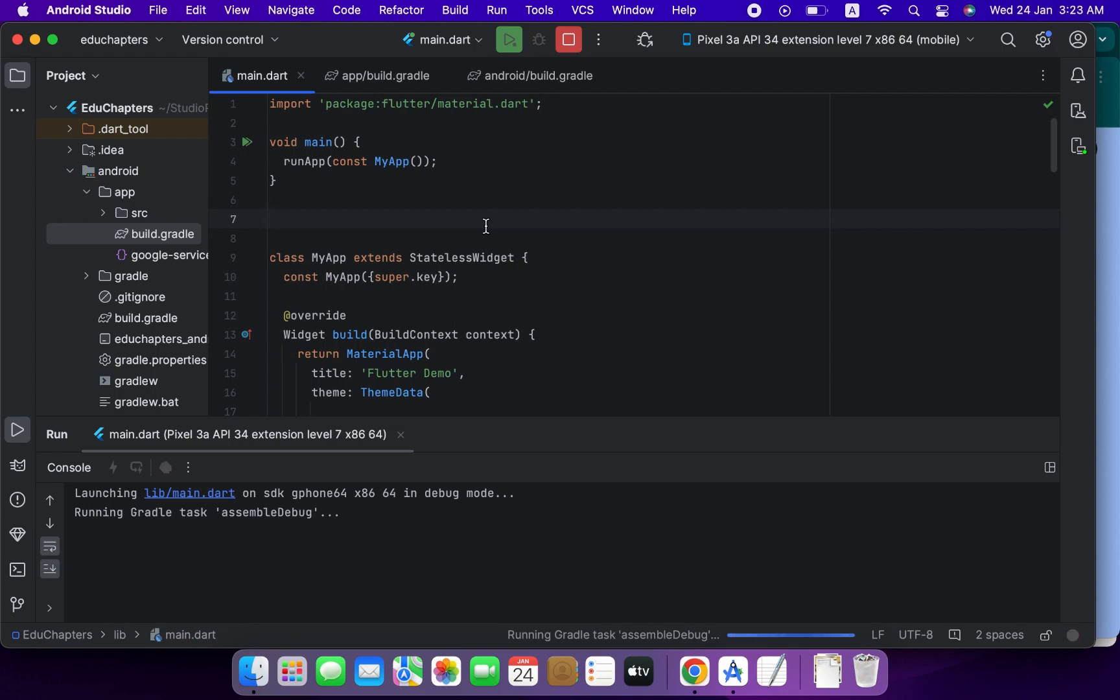
pyautogui.click(270, 219)
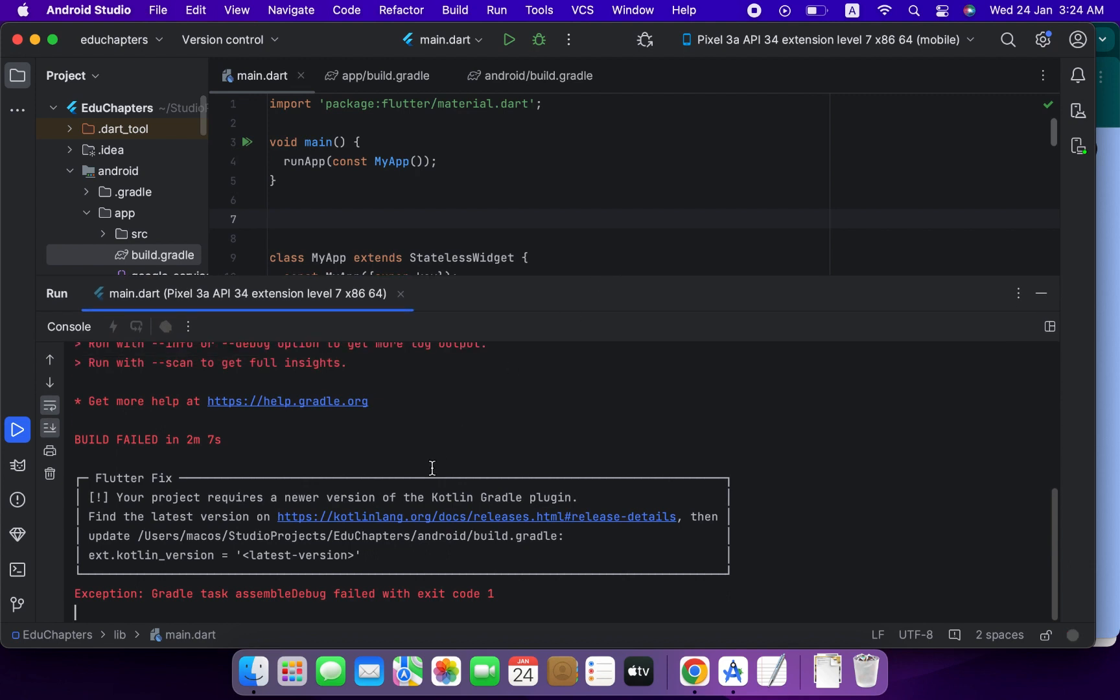
# - Check Kotlin's releases page in Chrome, which lists 1.9.22 as the latest version
pyautogui.moveTo(236, 497); pyautogui.dragTo(560, 497)
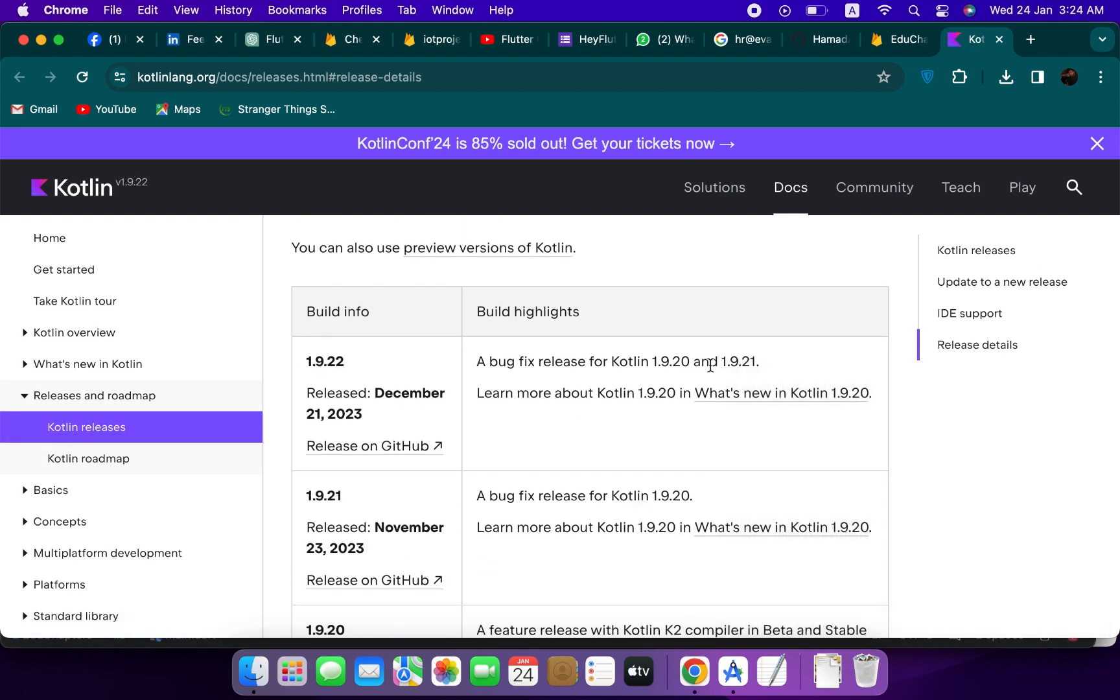
pyautogui.doubleClick(671, 362)
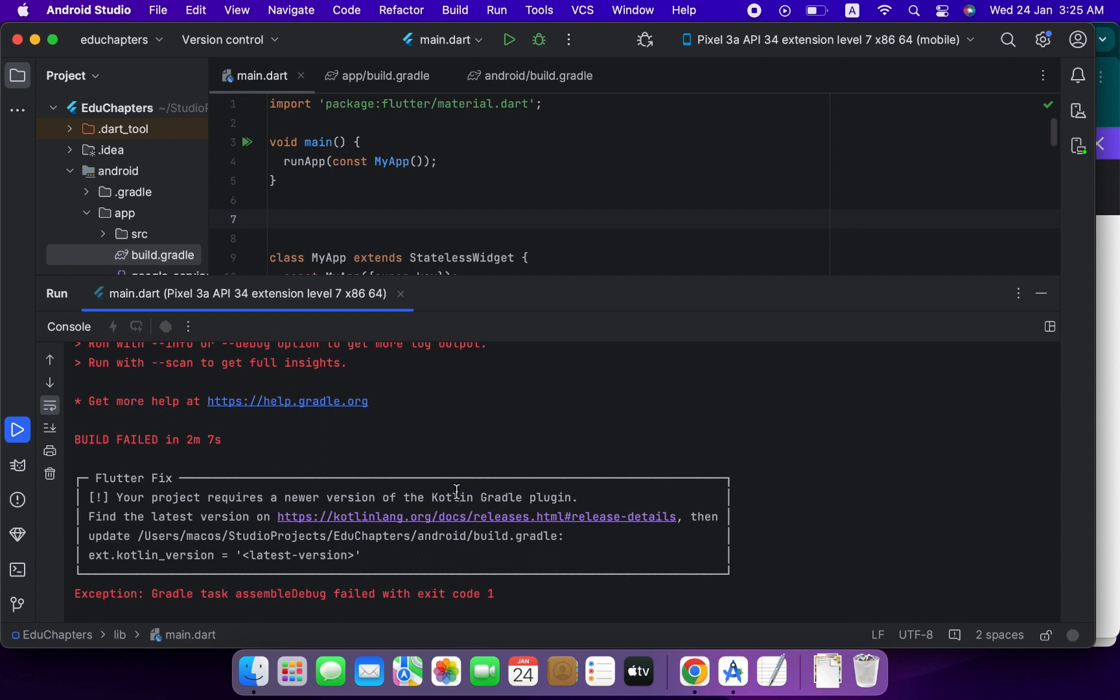
pyautogui.moveTo(506, 102)
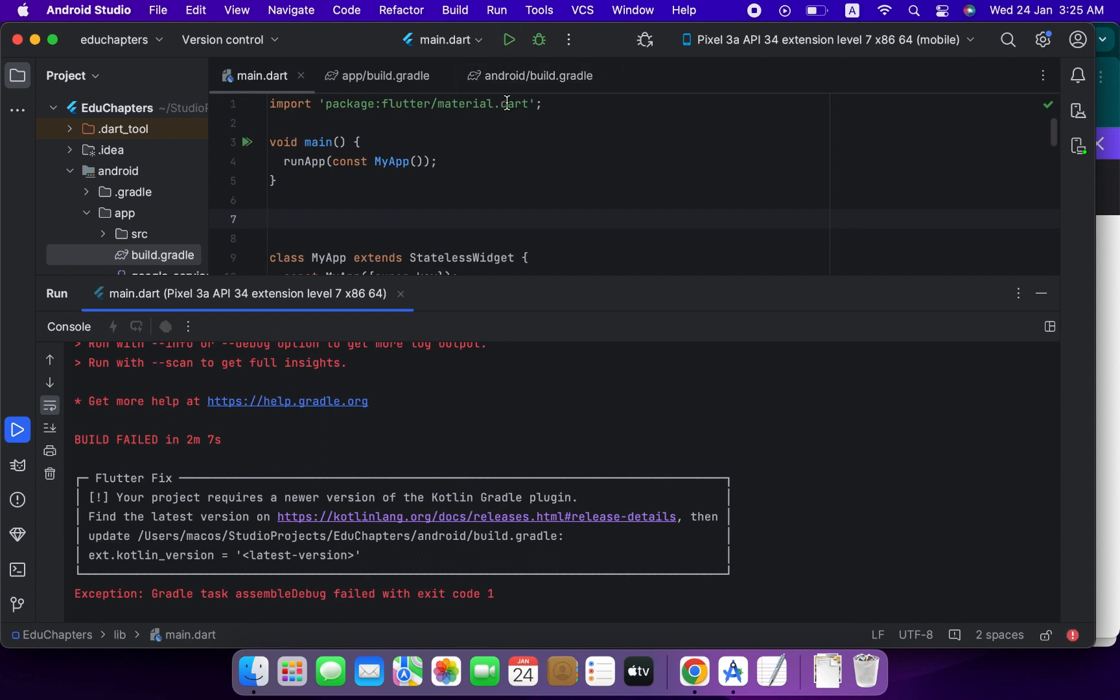
# - Change ext.kotlin_version in android/build.gradle from 1.7.10 to 1.9.20 and rerun main.dart
pyautogui.click(538, 76)
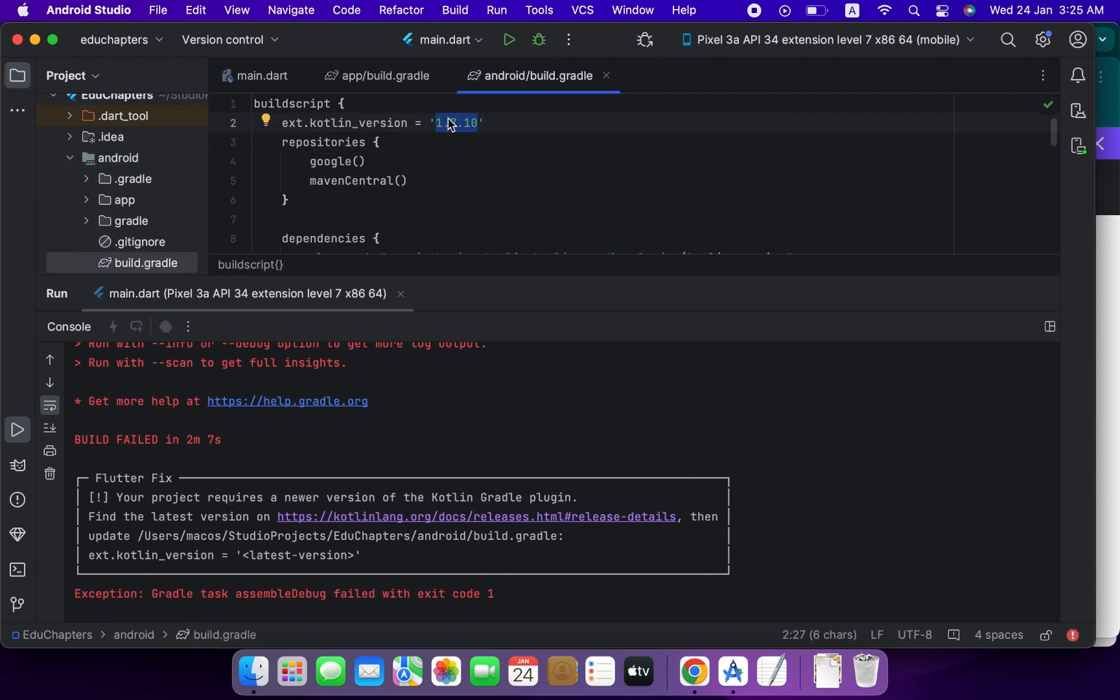
pyautogui.press('Delete')
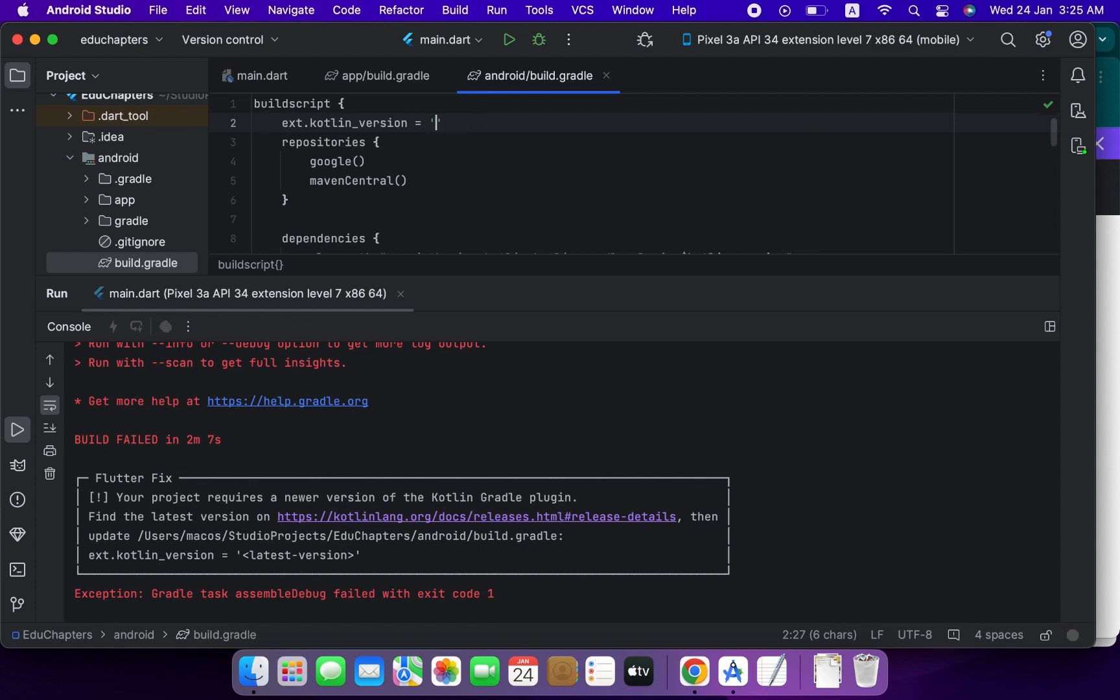
pyautogui.click(692, 671)
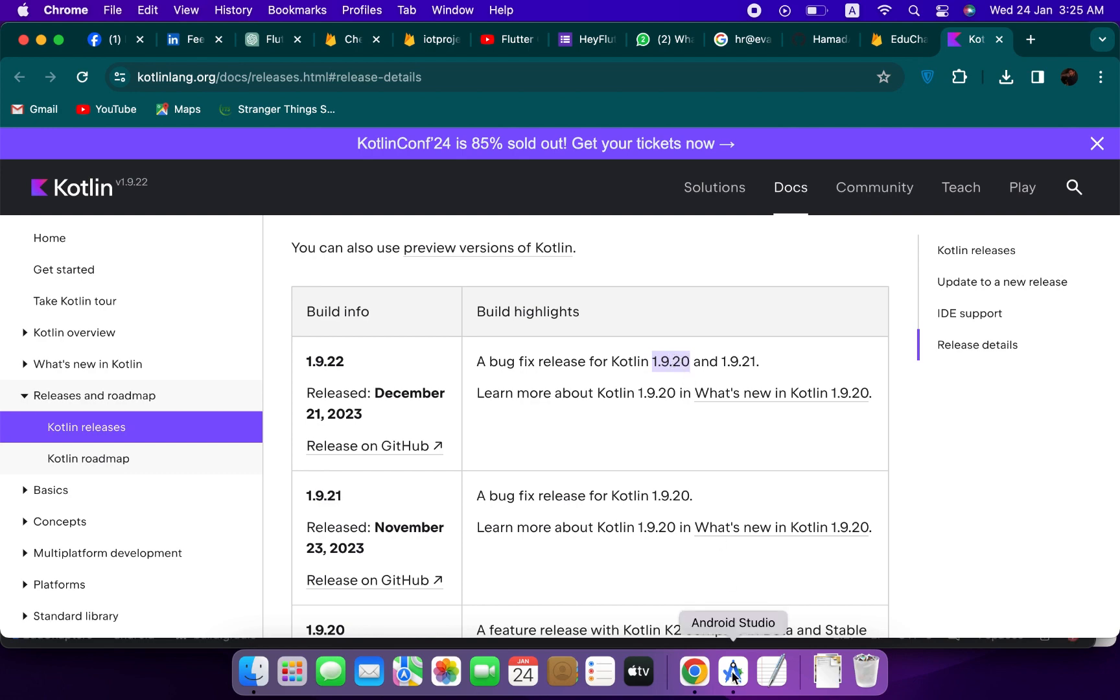
pyautogui.click(732, 671)
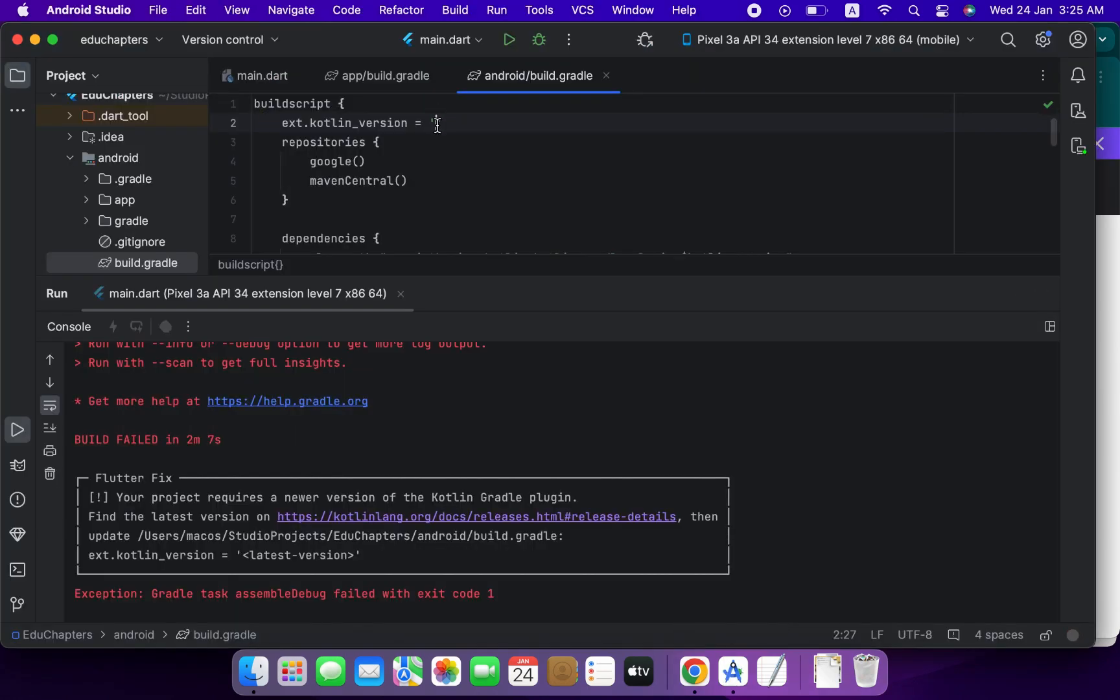
pyautogui.write("'1.9.20")
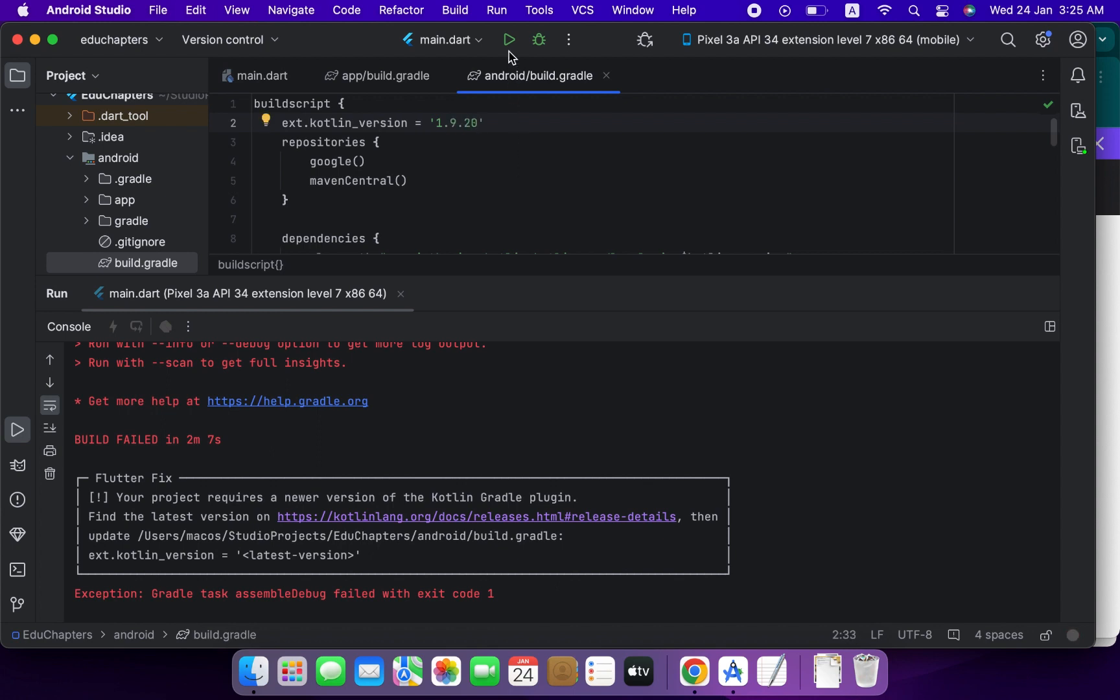
pyautogui.click(508, 39)
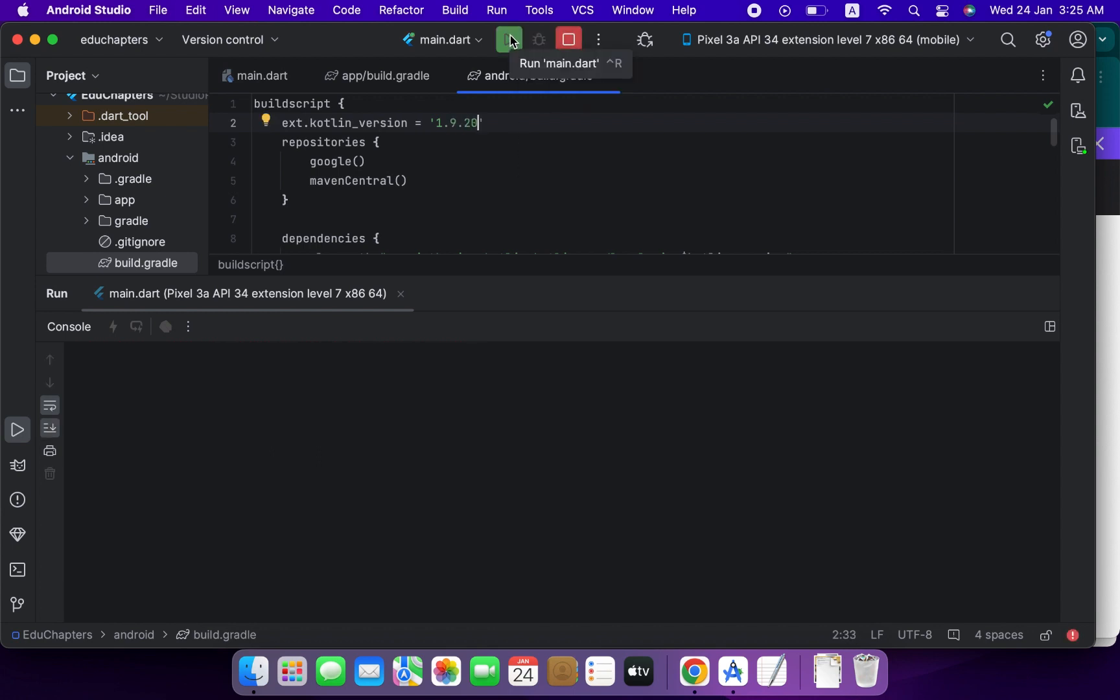
# - Let the rebuilt app launch on the Pixel 3a emulator, then return to main.dart
pyautogui.click(508, 39)
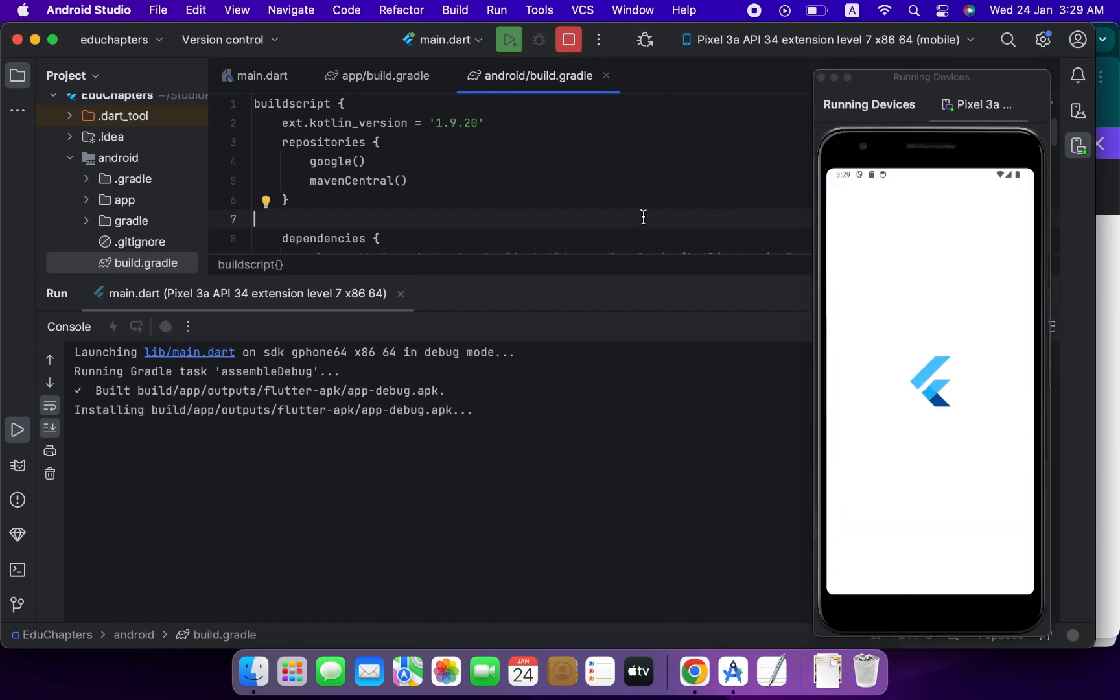
pyautogui.click(262, 76)
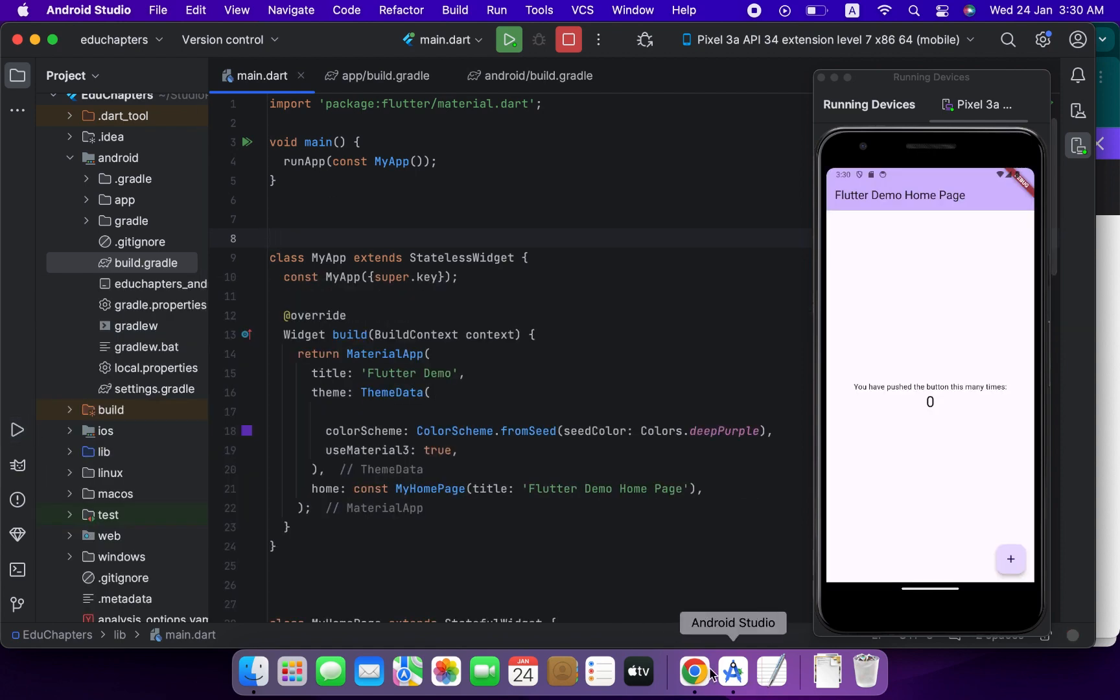
# - Search 'flutter firebase' in a new Chrome tab and open the firebase_core pub.dev page
pyautogui.click(691, 671)
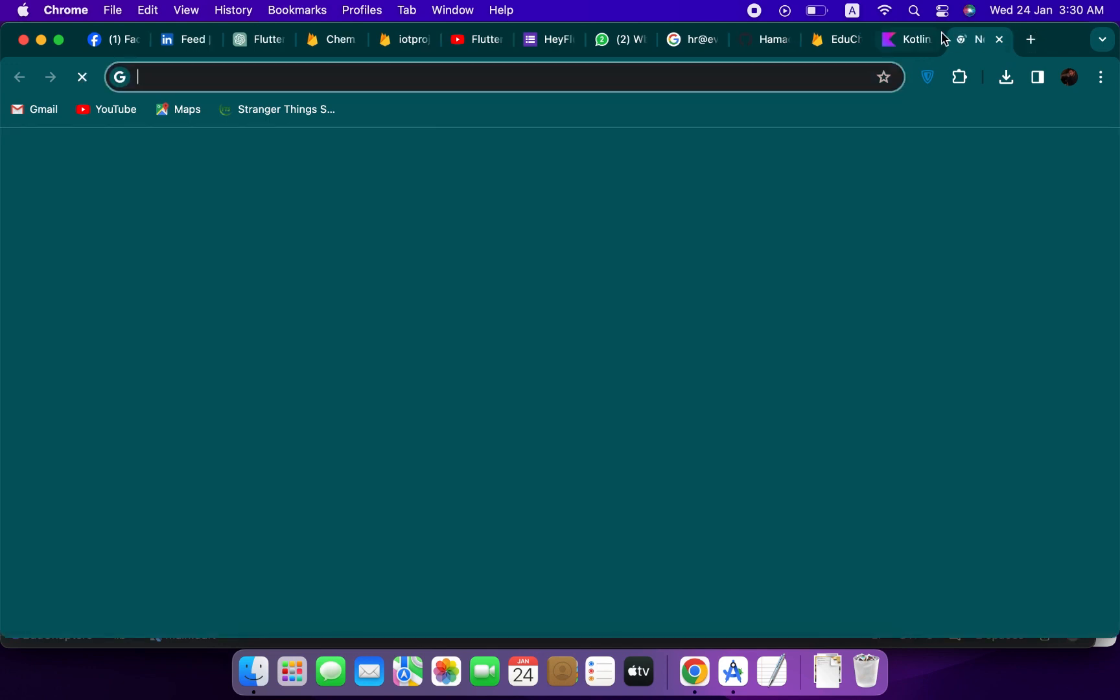
pyautogui.write('flutter firebase')
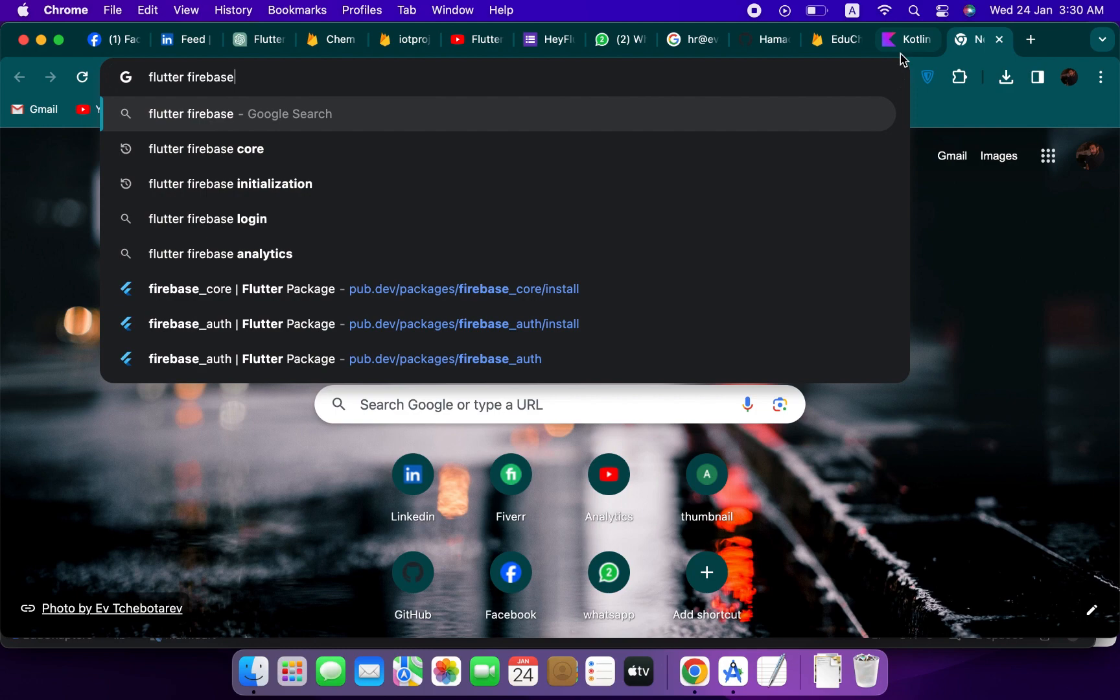
pyautogui.click(206, 148)
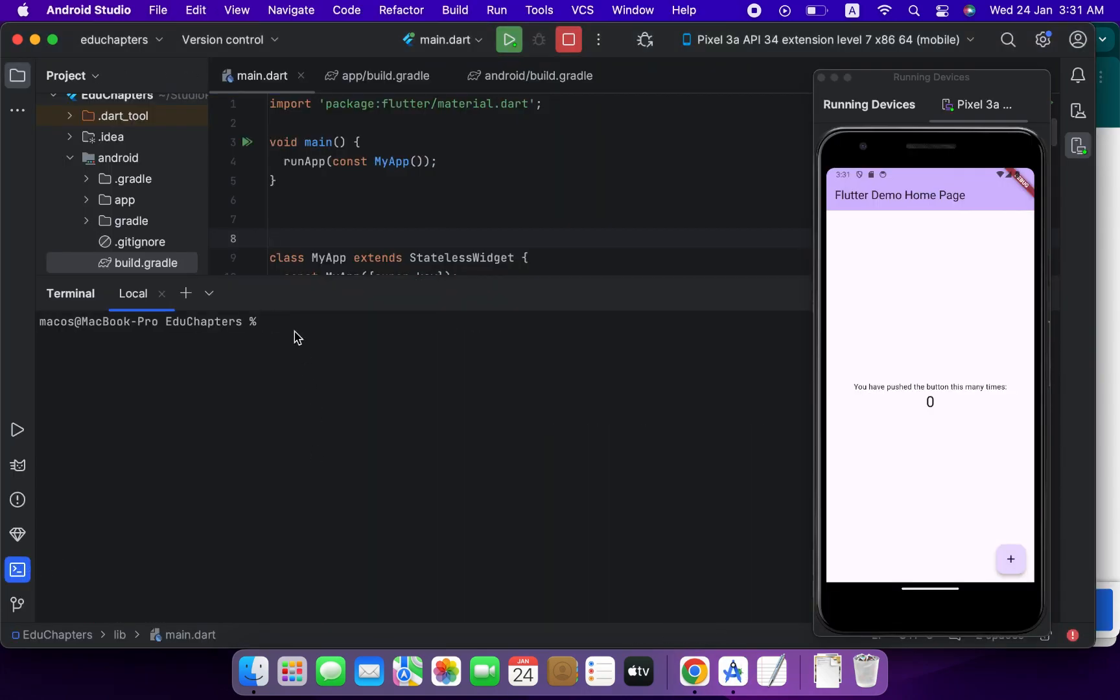
# - Run 'flutter pub add firebase_core', make main async and call WidgetsFlutterBinding.ensureInitialized()
pyautogui.write('flutter pub add firebase_core')
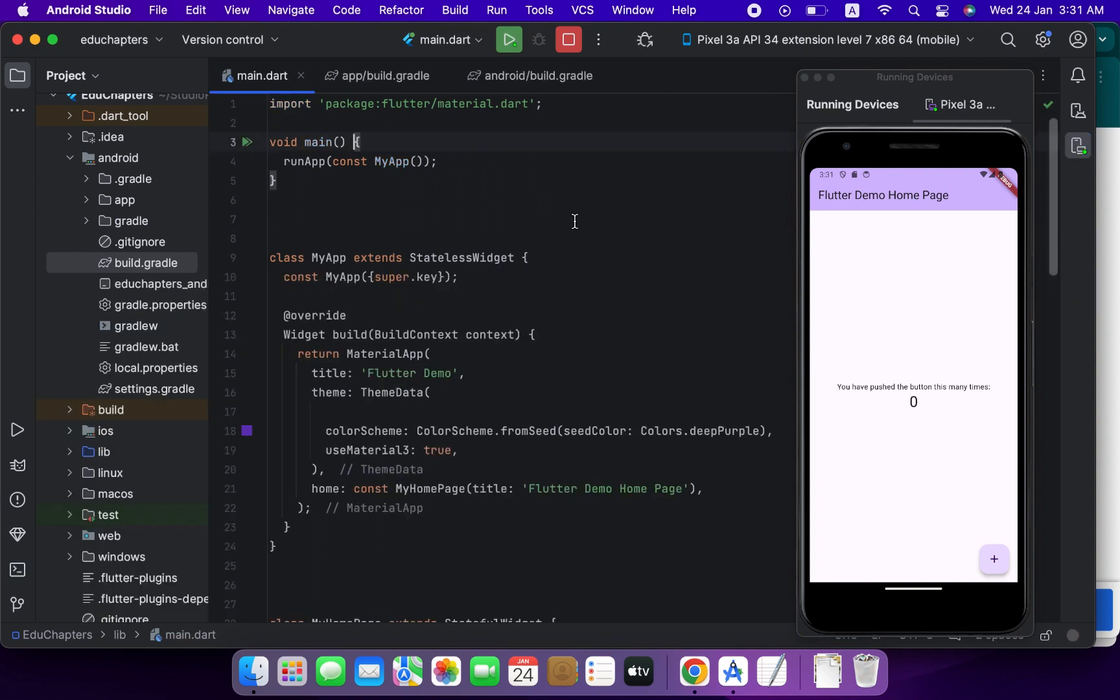
pyautogui.write('async')
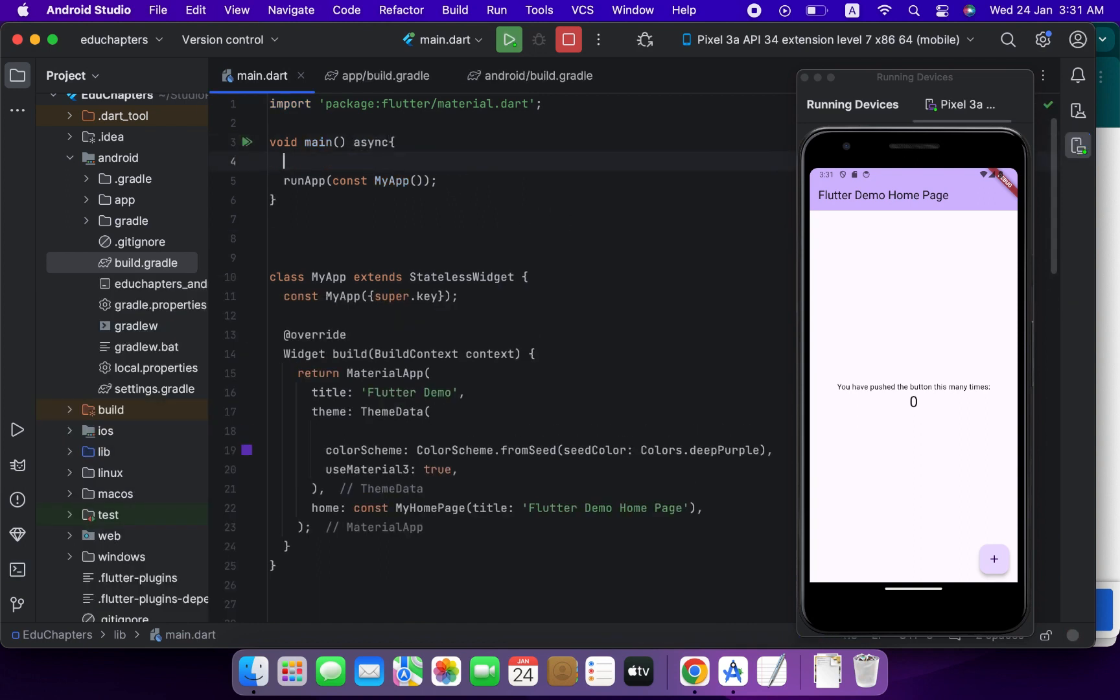
pyautogui.write('Widget')
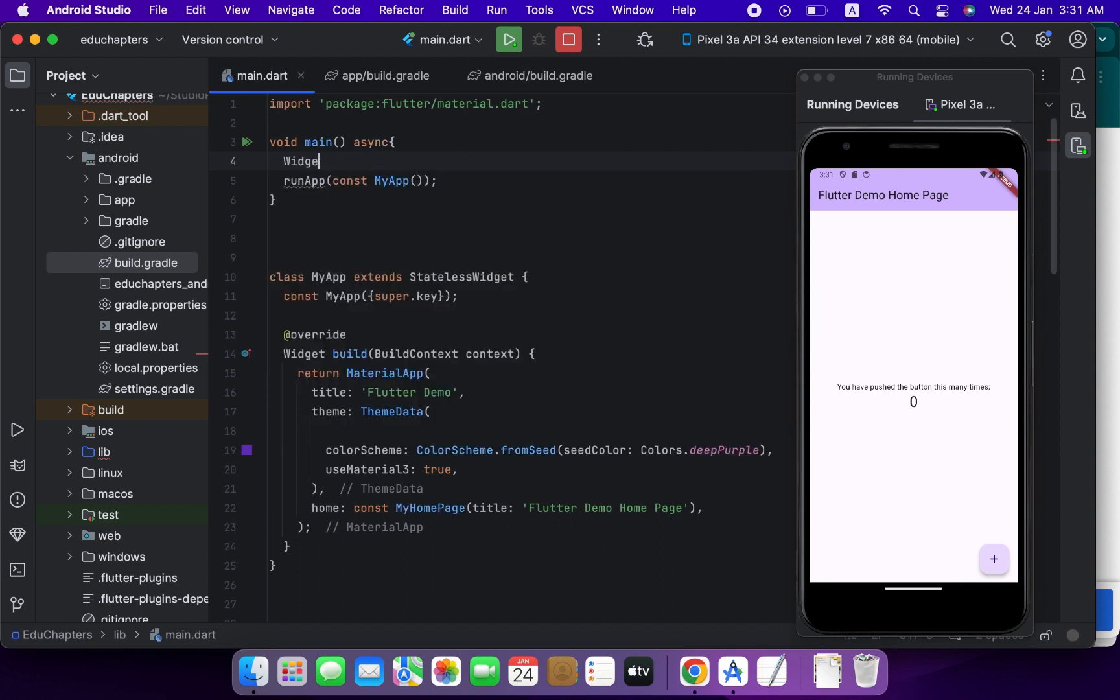
pyautogui.write('t')
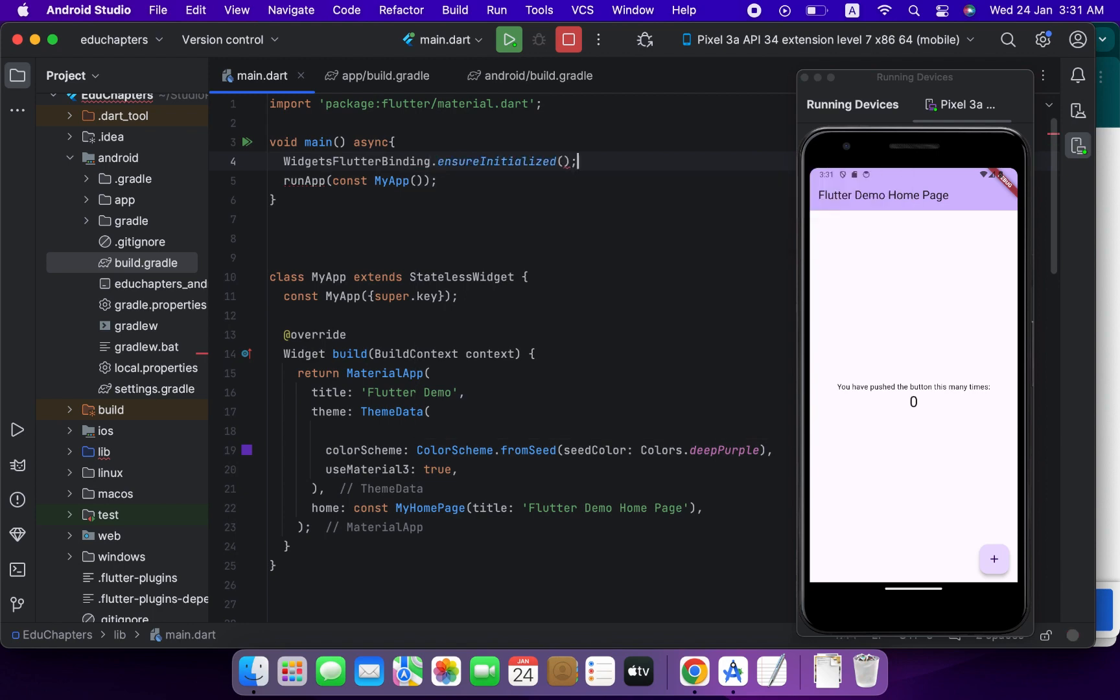
# - Import firebase_core and add 'await Firebase.initializeApp()' before runApp
pyautogui.write('Fi')
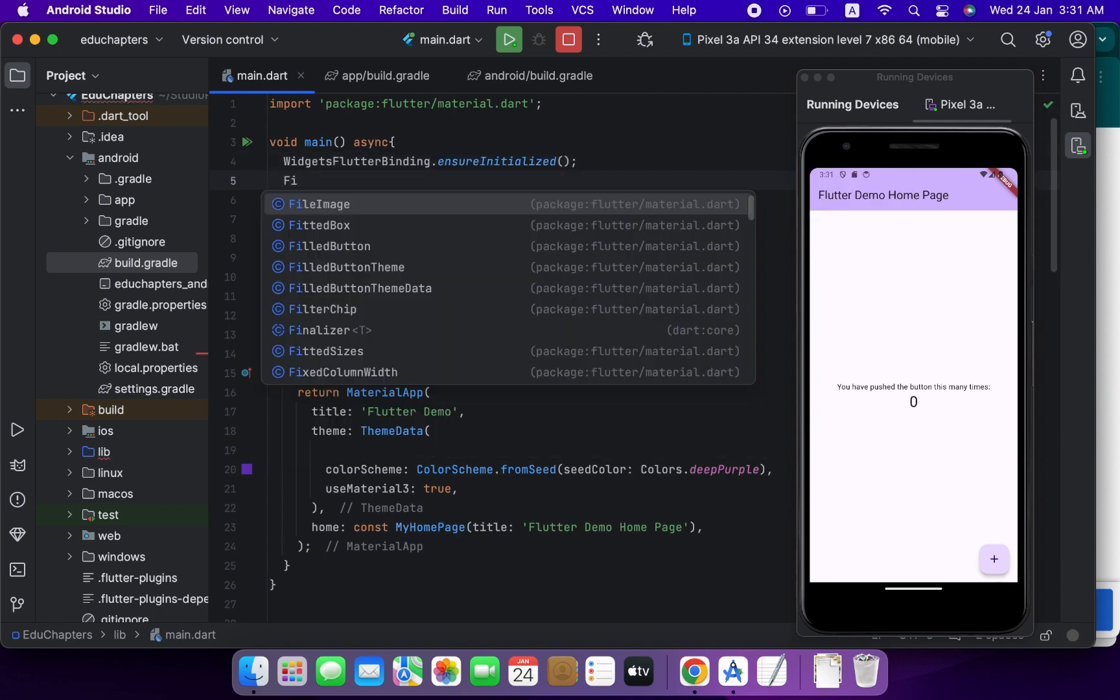
pyautogui.write('rebase')
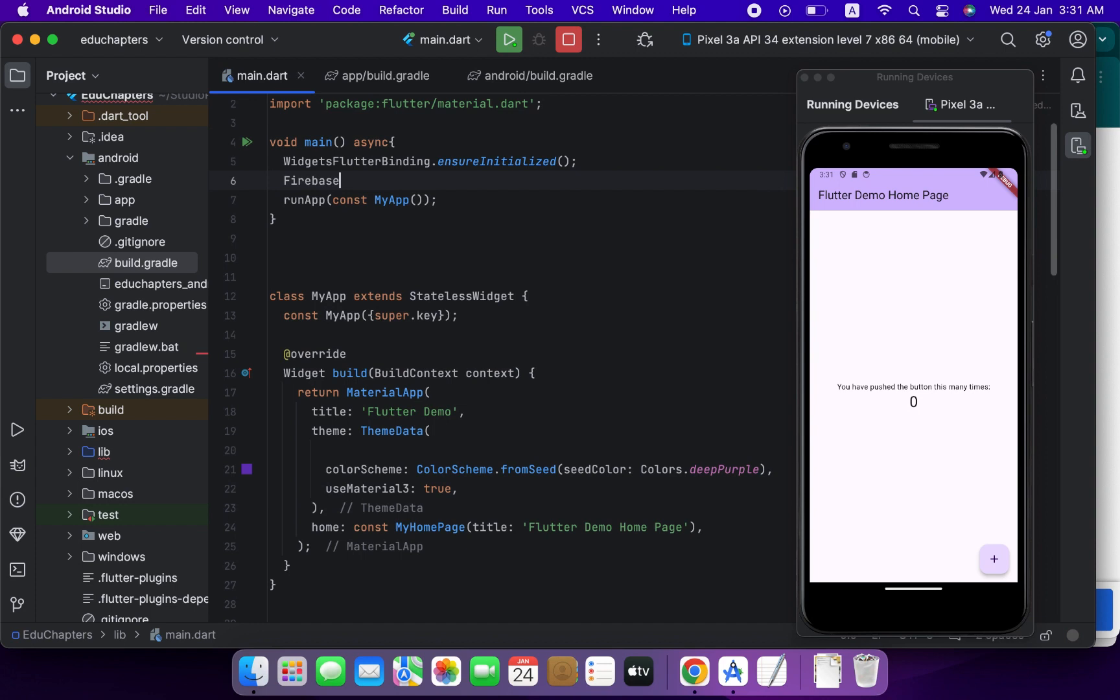
pyautogui.write("import 'package:firebase_core/firebase_core.dart';")
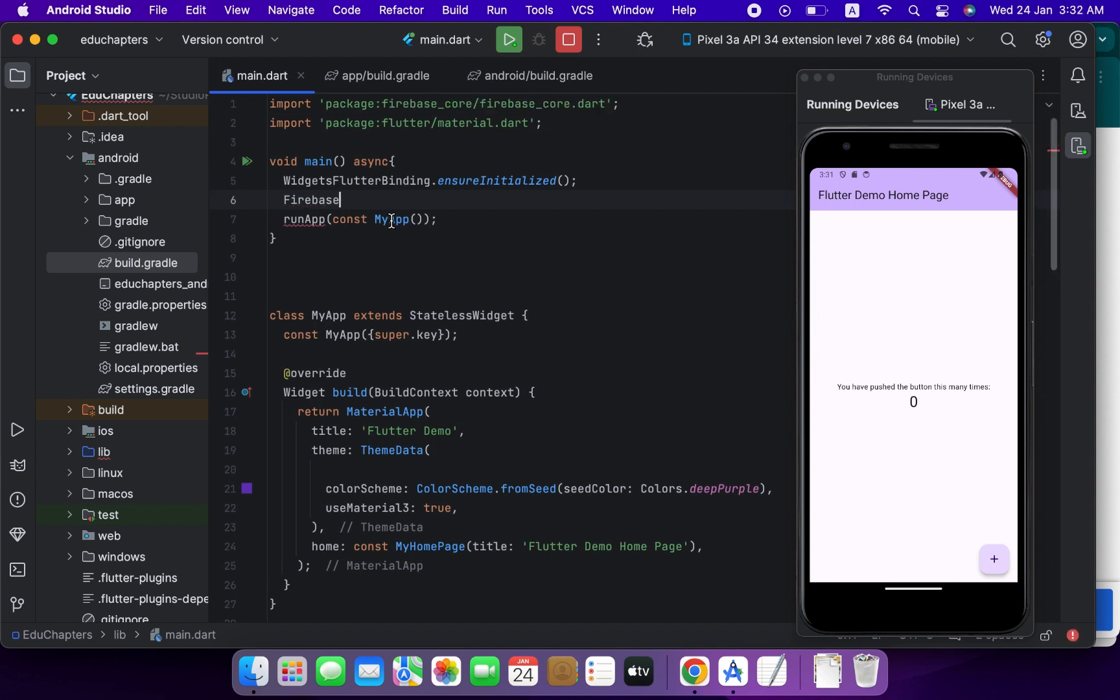
pyautogui.write('.initializeApp();')
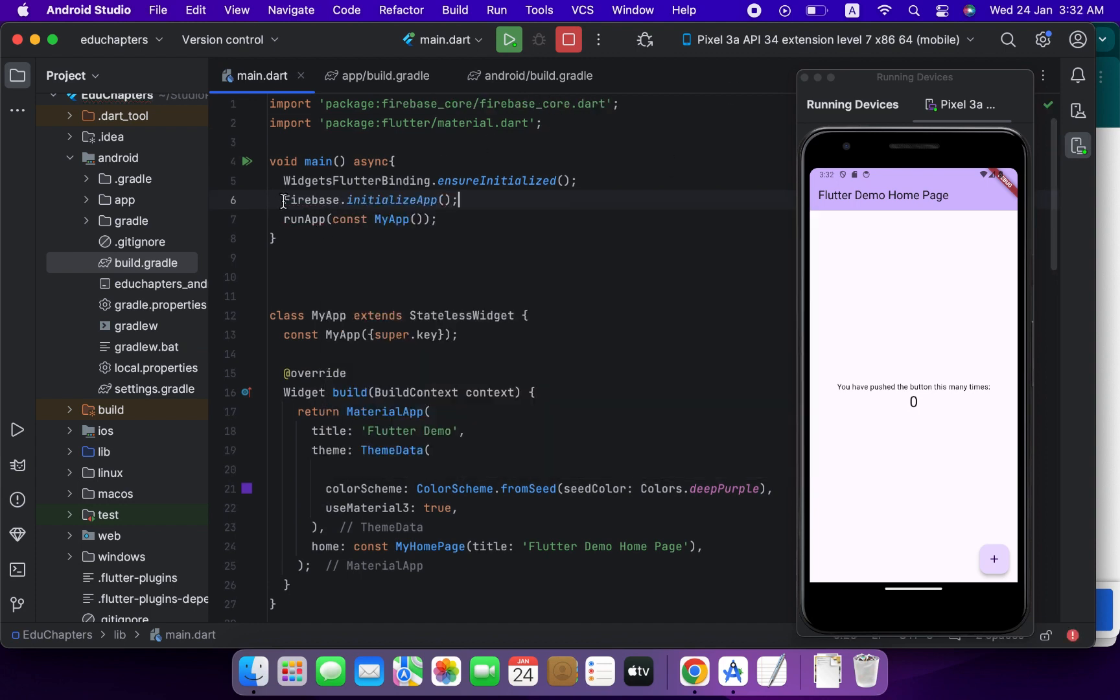
pyautogui.write('await')
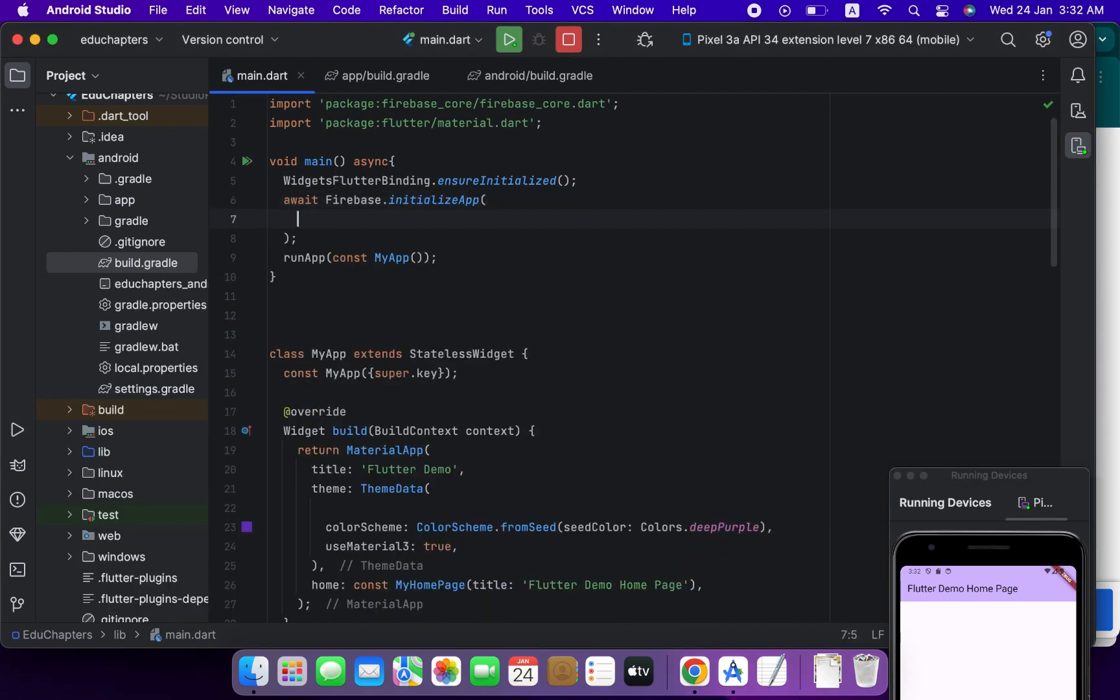
# - Pass 'options: FirebaseOptions(...)' to initializeApp and open android/app/google-services.json
pyautogui.write('options:')
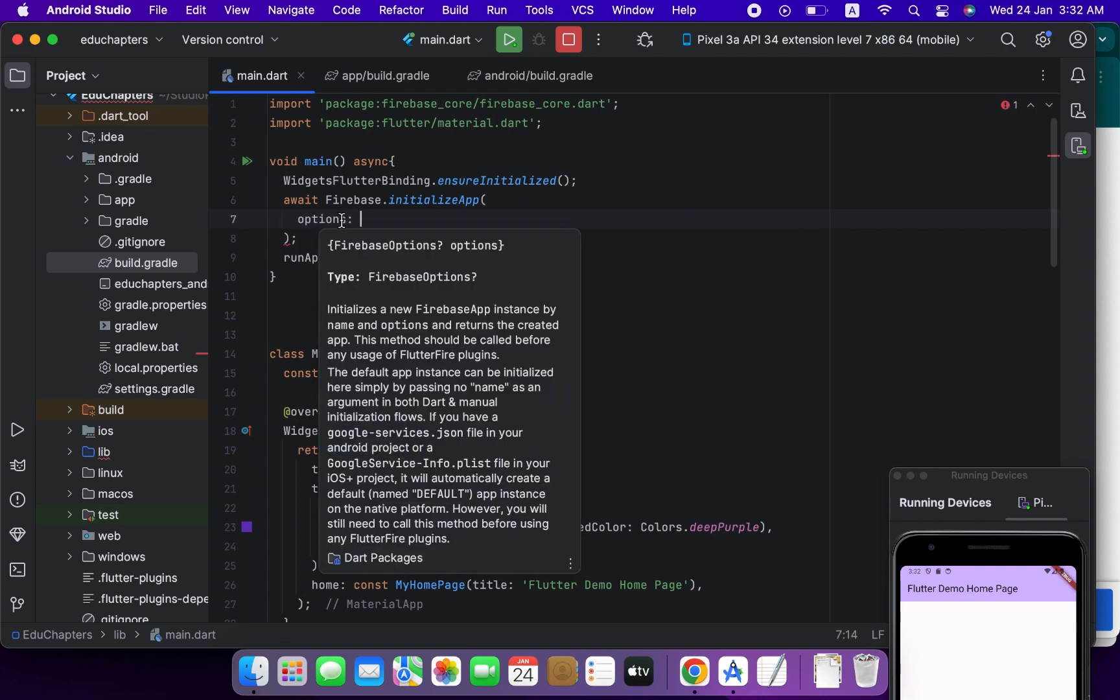
pyautogui.write('FirebaseOptions(')
pyautogui.write('projectId: projectId')
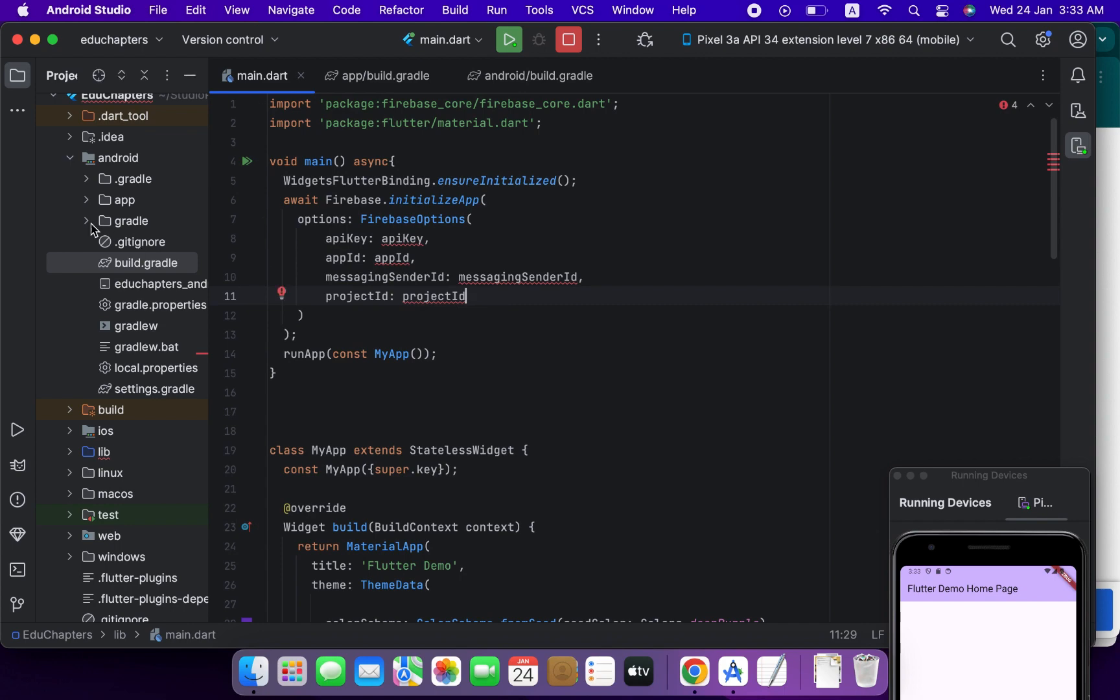
pyautogui.click(371, 76)
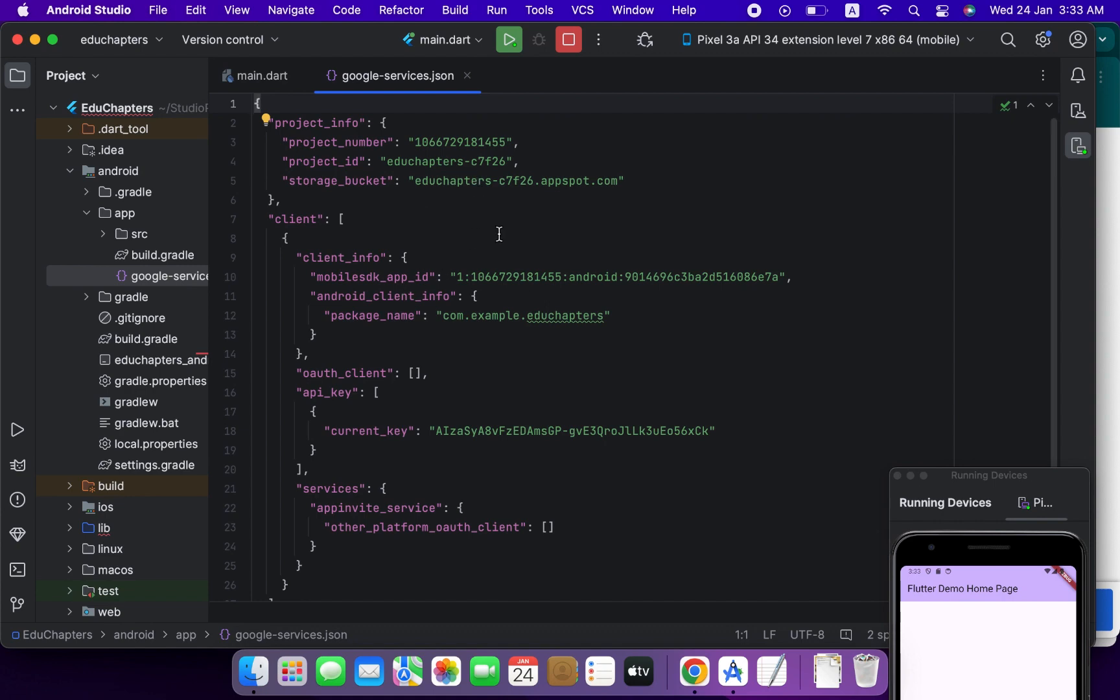
# - Copy the project id 'educhapters-c7f26' from google-services.json into projectId
pyautogui.click(261, 76)
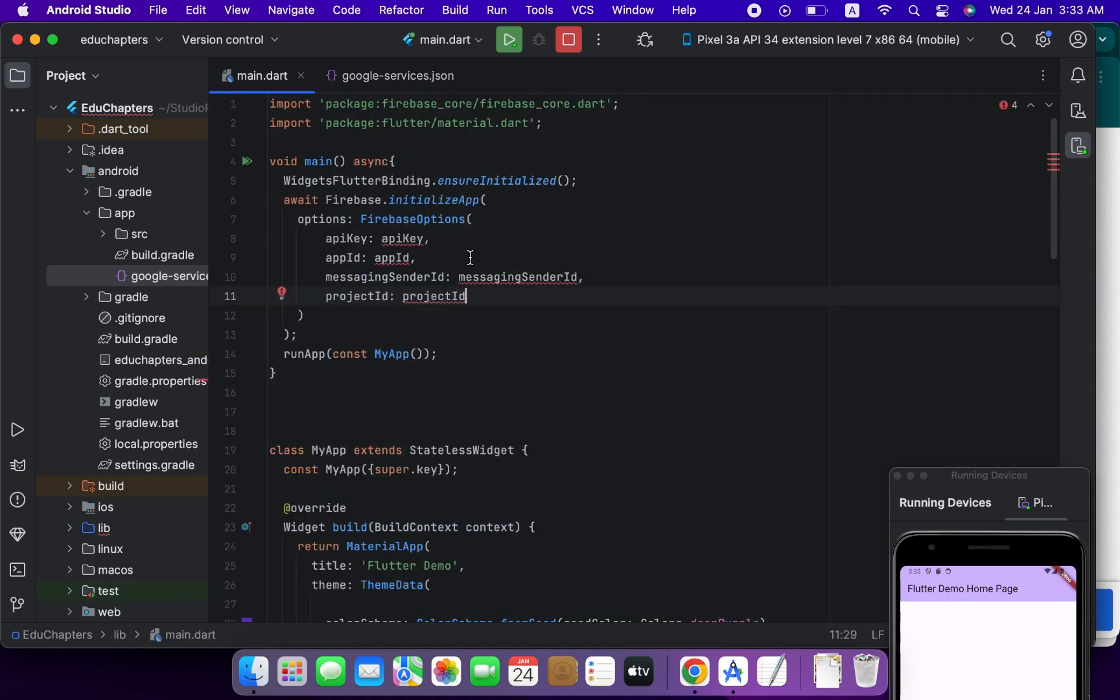
pyautogui.click(396, 76)
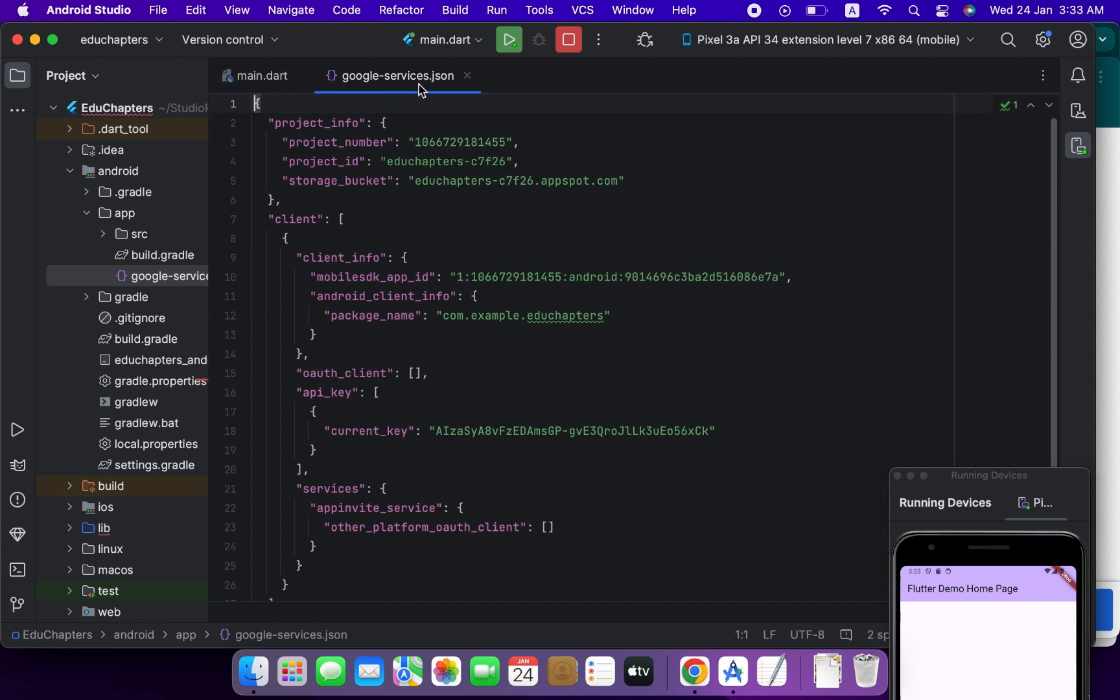
pyautogui.doubleClick(457, 161)
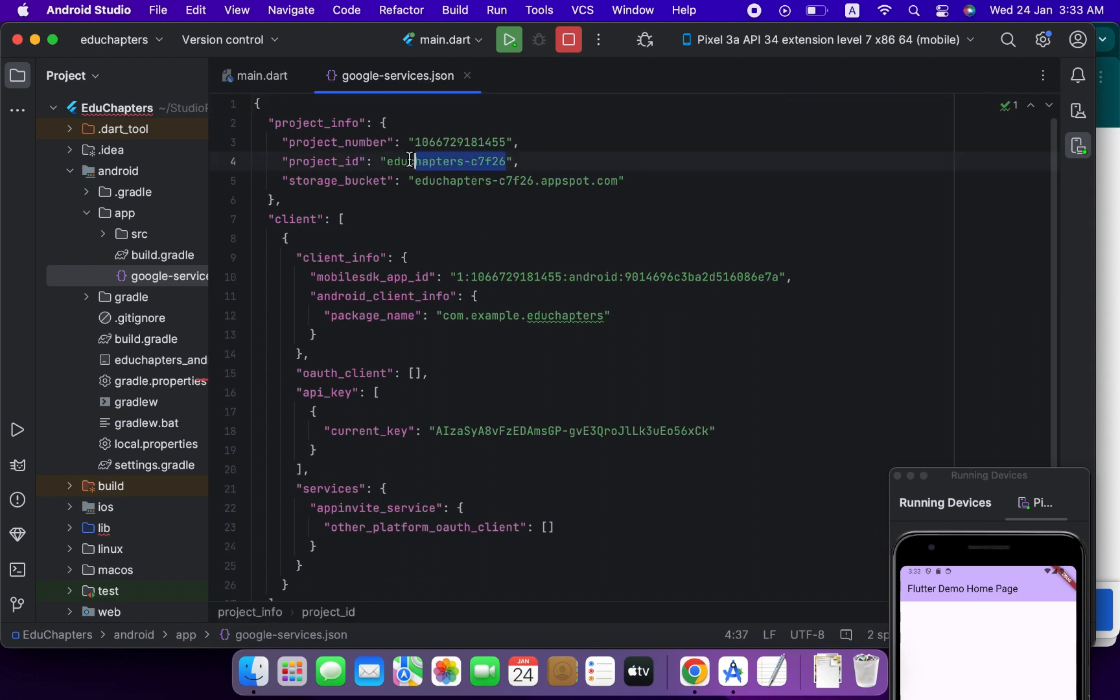
pyautogui.doubleClick(447, 161)
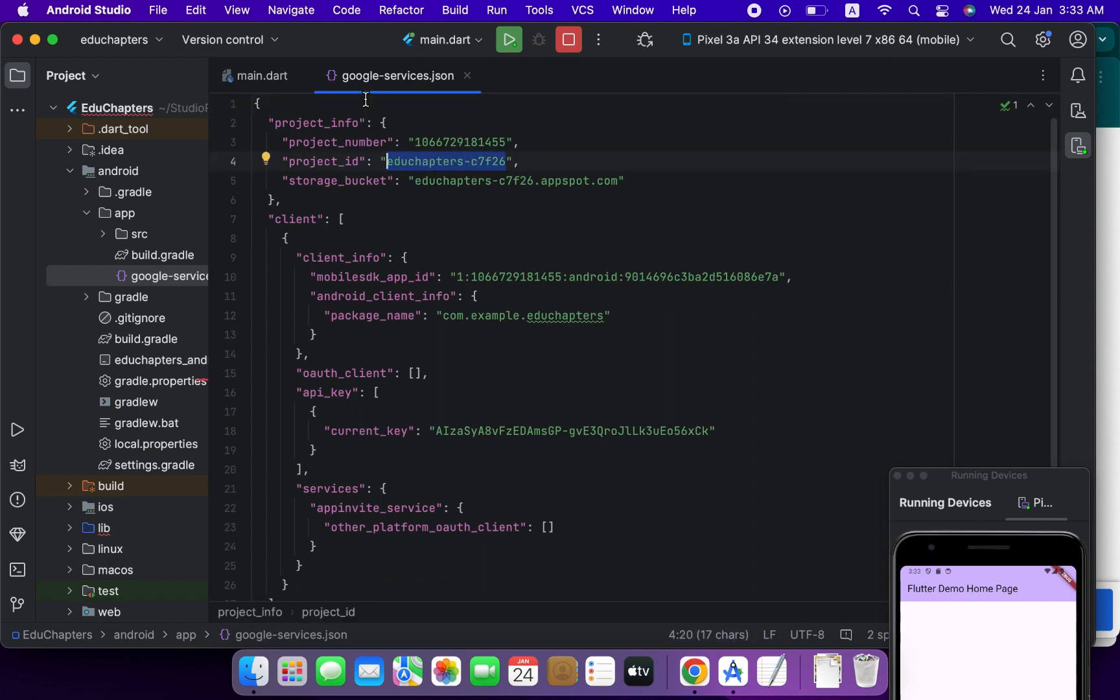
pyautogui.click(263, 76)
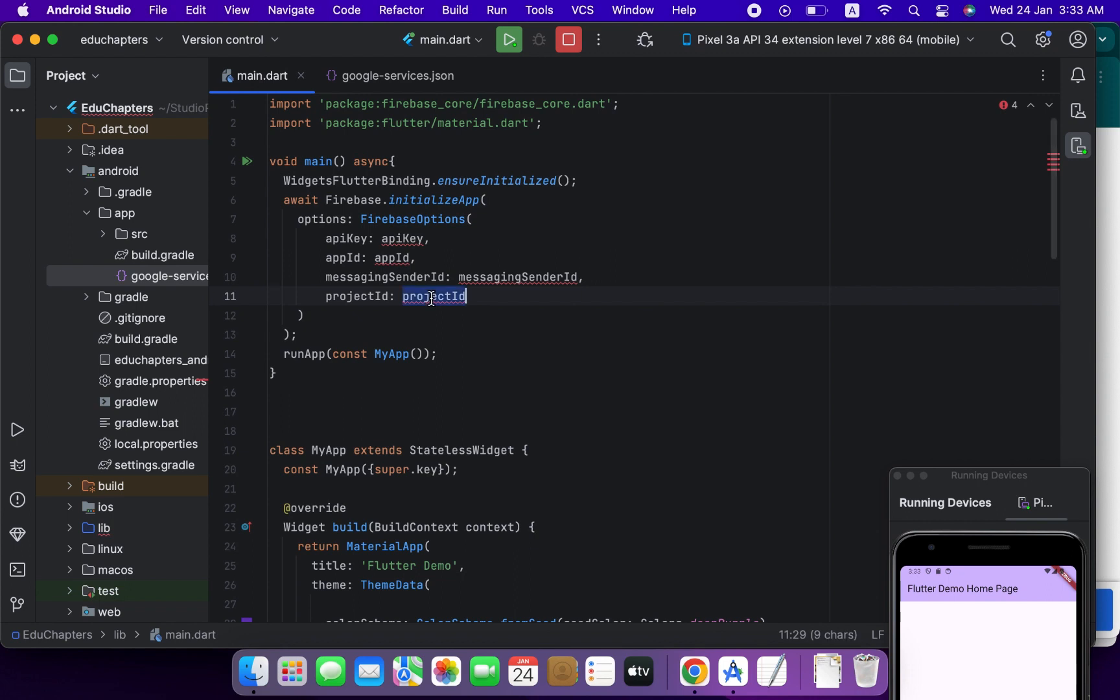
pyautogui.write("'educhapters-c7f26'")
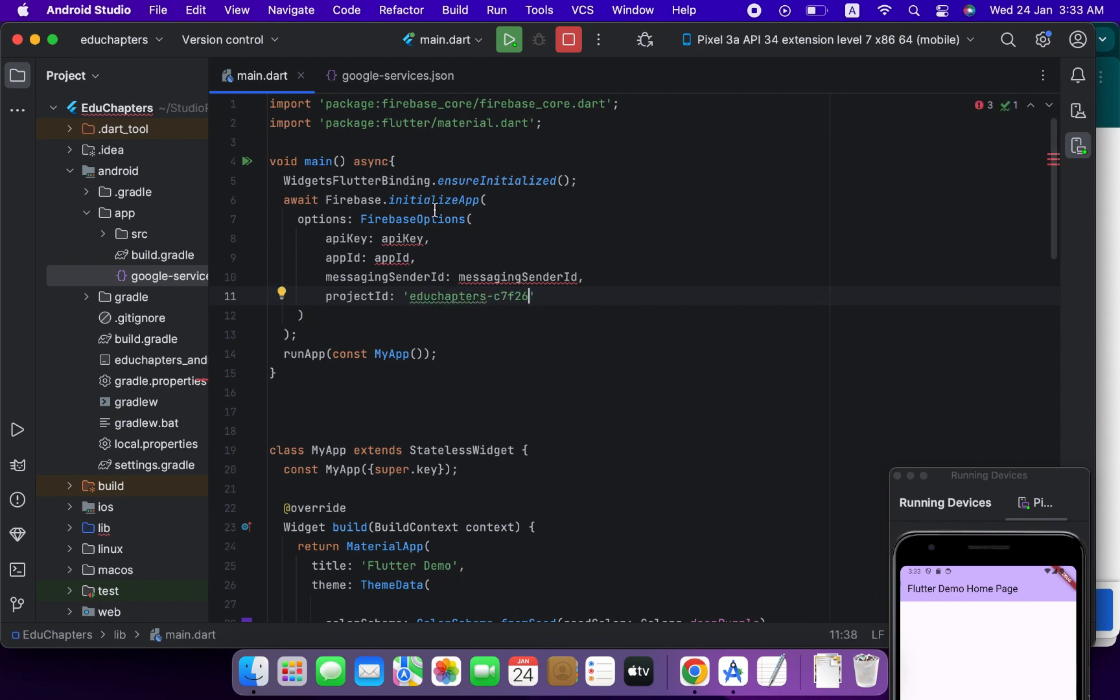
# - Fill apiKey, appId and messagingSenderId from google-services.json, and begin adding const
pyautogui.click(389, 76)
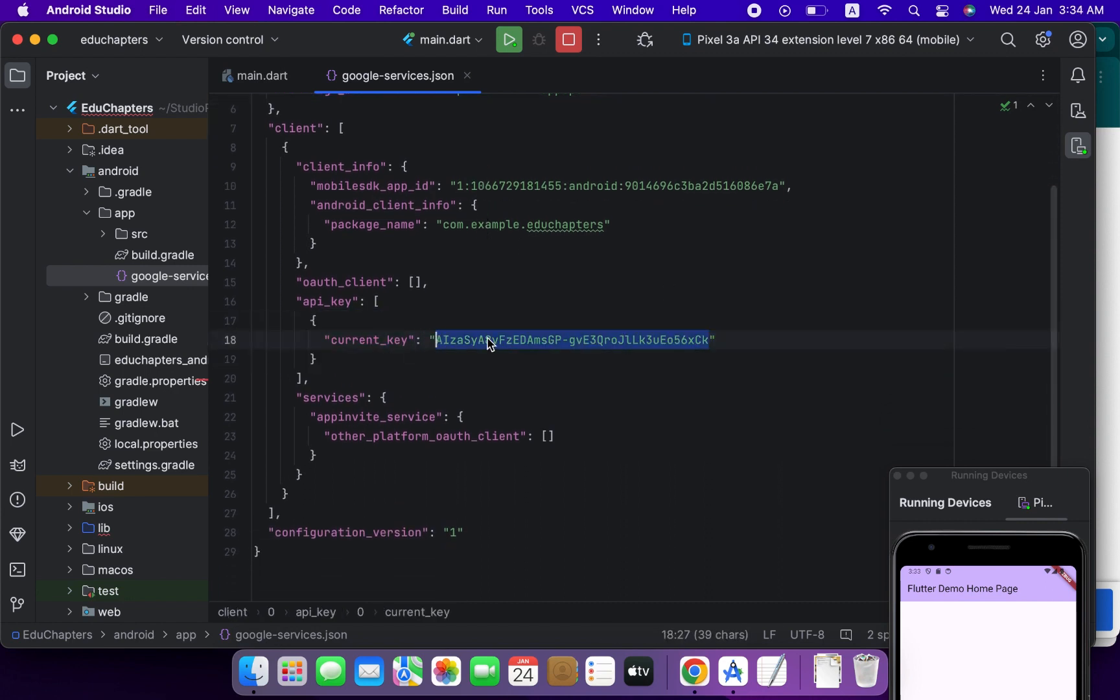
pyautogui.click(261, 76)
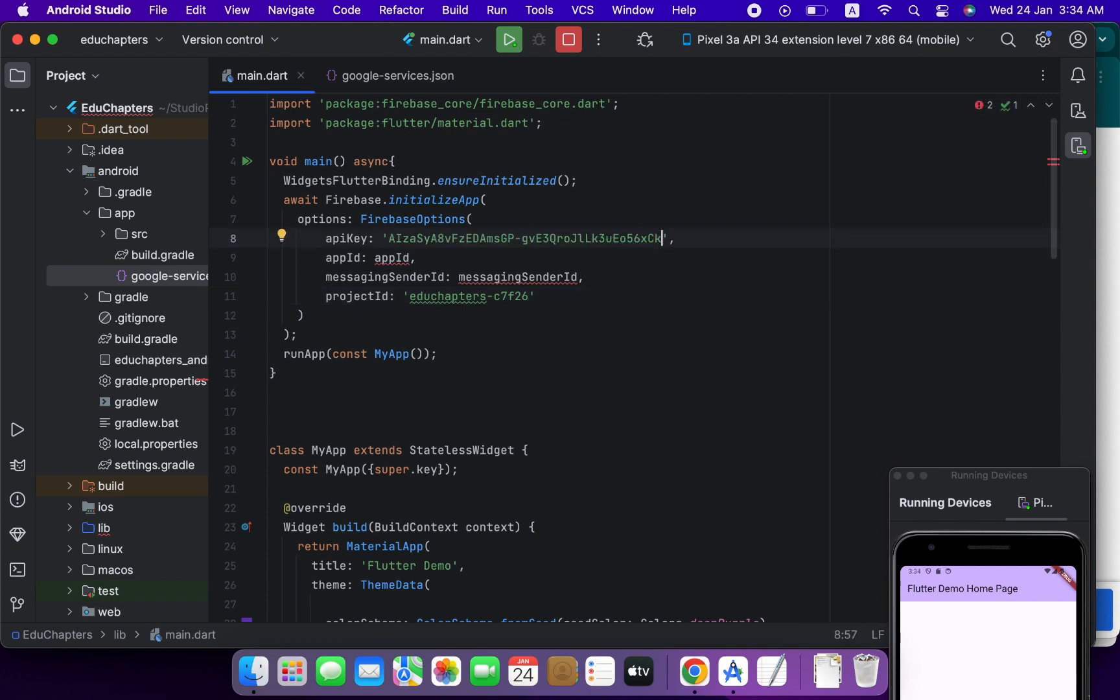
pyautogui.click(398, 76)
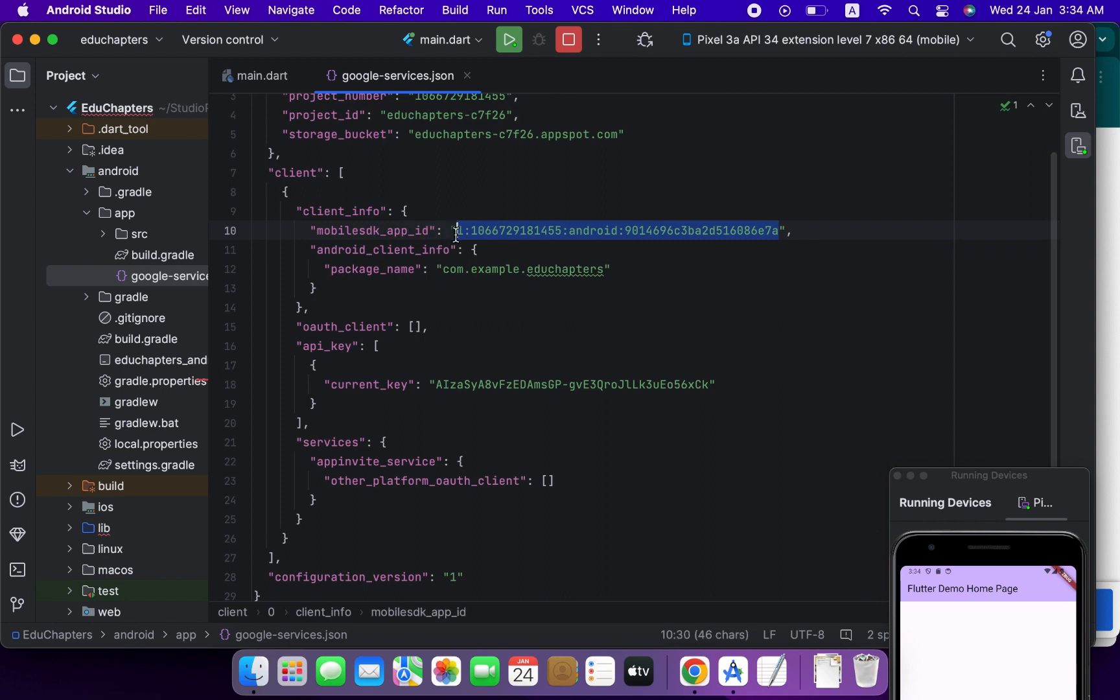
pyautogui.click(261, 76)
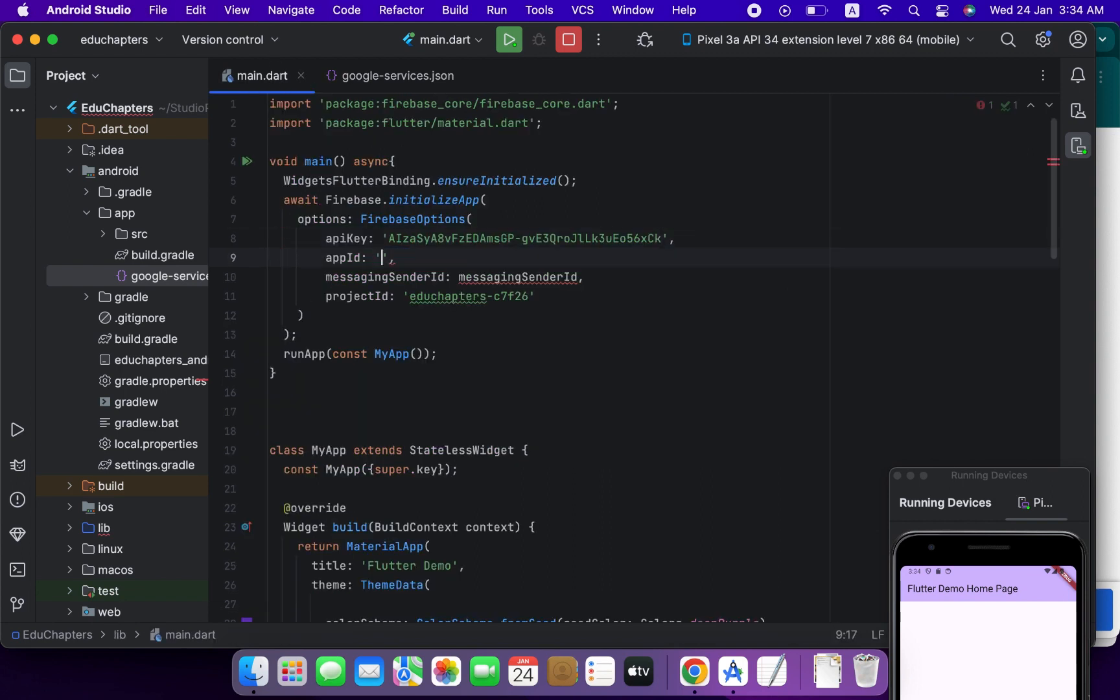
pyautogui.click(396, 76)
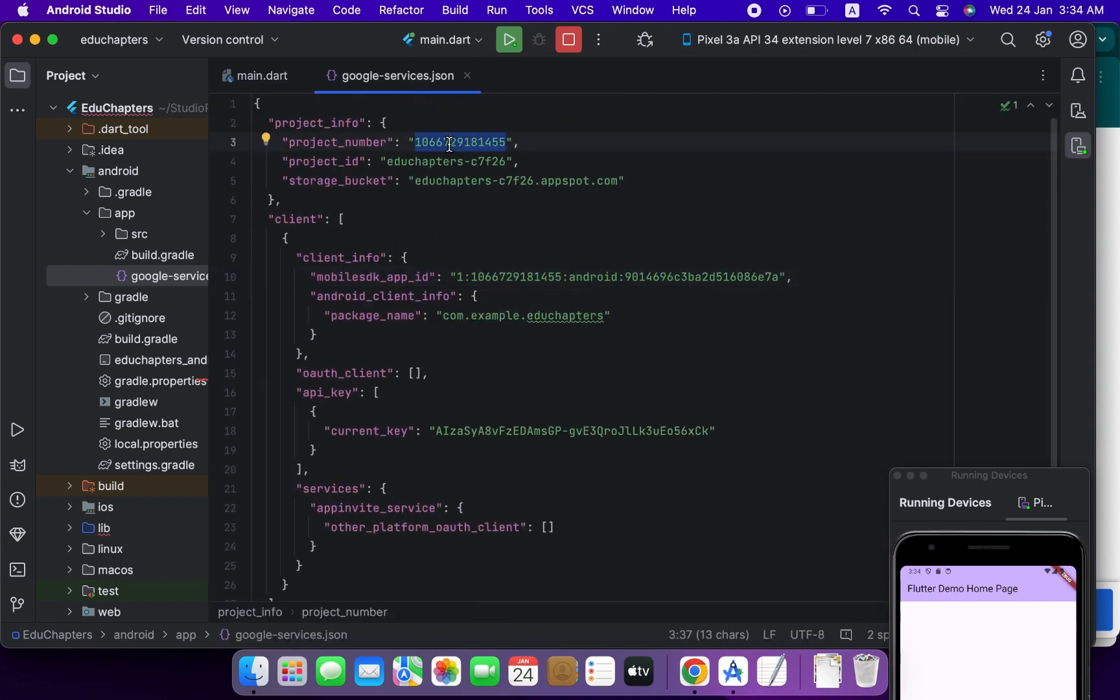
pyautogui.click(259, 76)
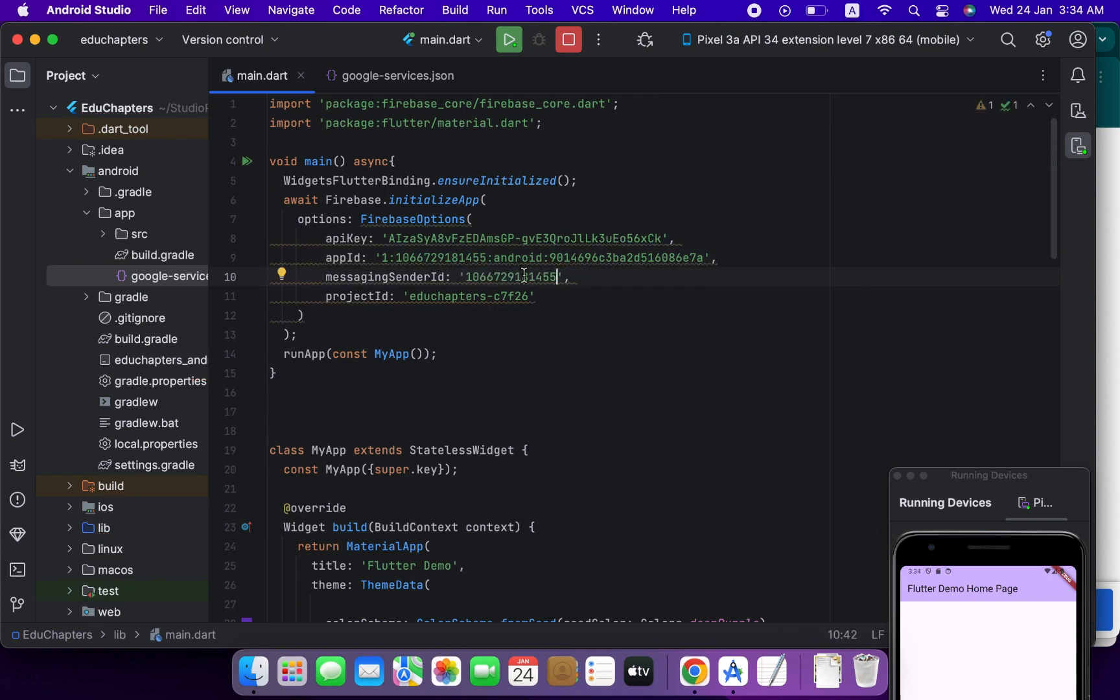
pyautogui.write('const')
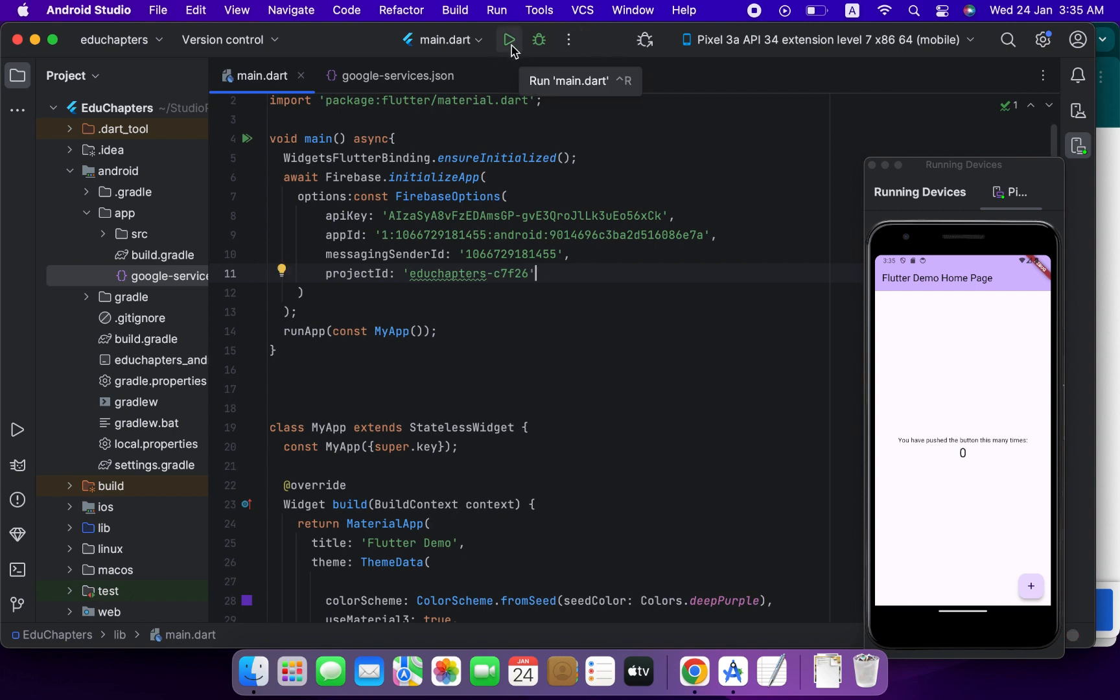
# - Run main.dart again to relaunch EduChapters in debug mode on the Pixel emulator
pyautogui.click(508, 40)
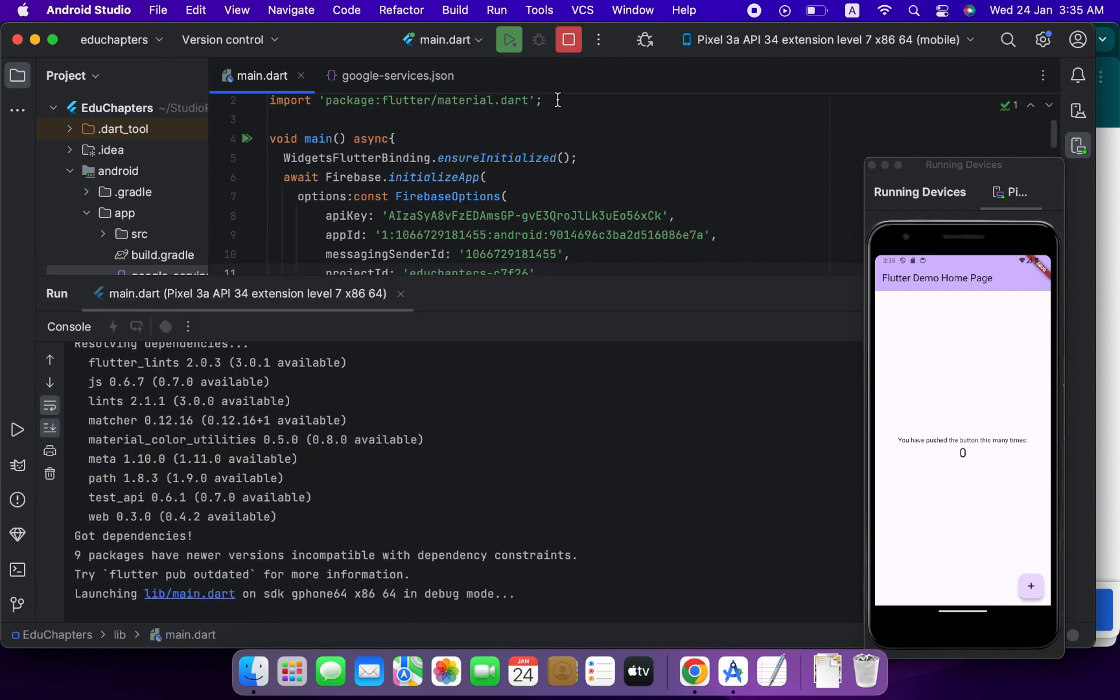